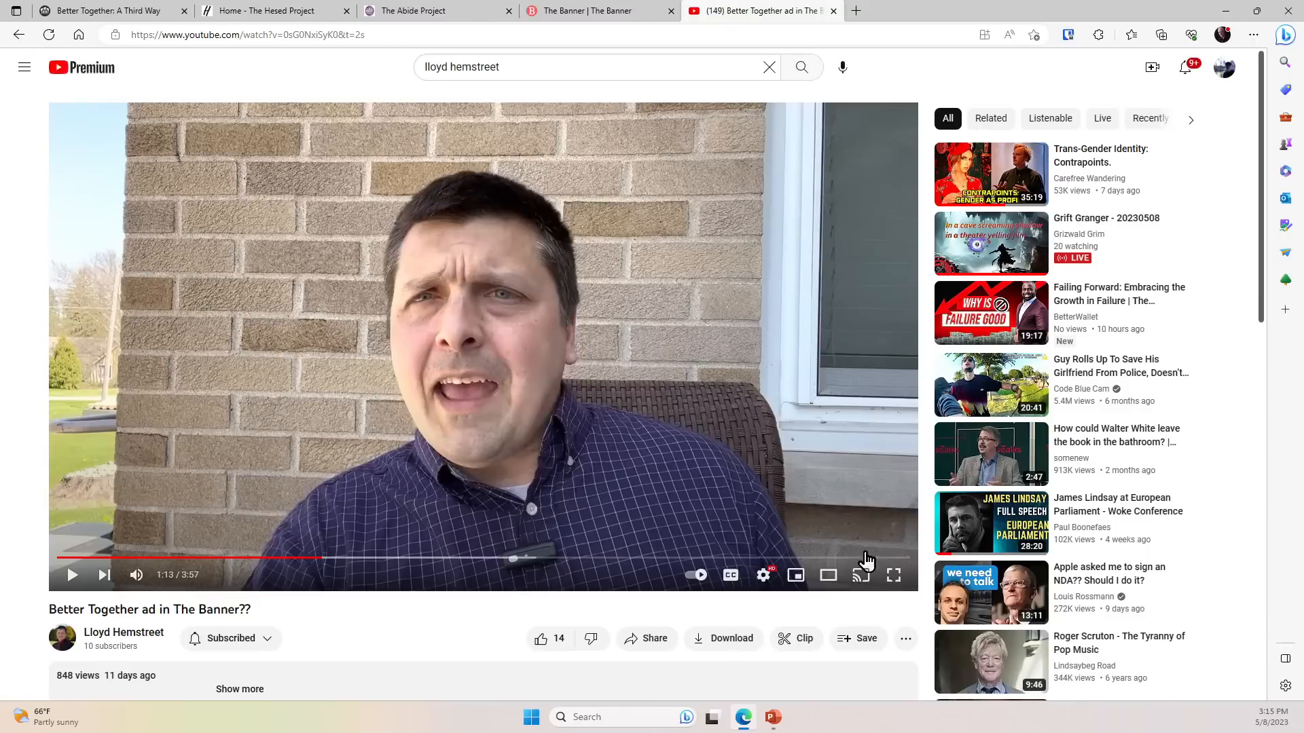
# - Scroll down the 'Better Together ad in The Banner??' video page toward its comments
pyautogui.scroll(-3)
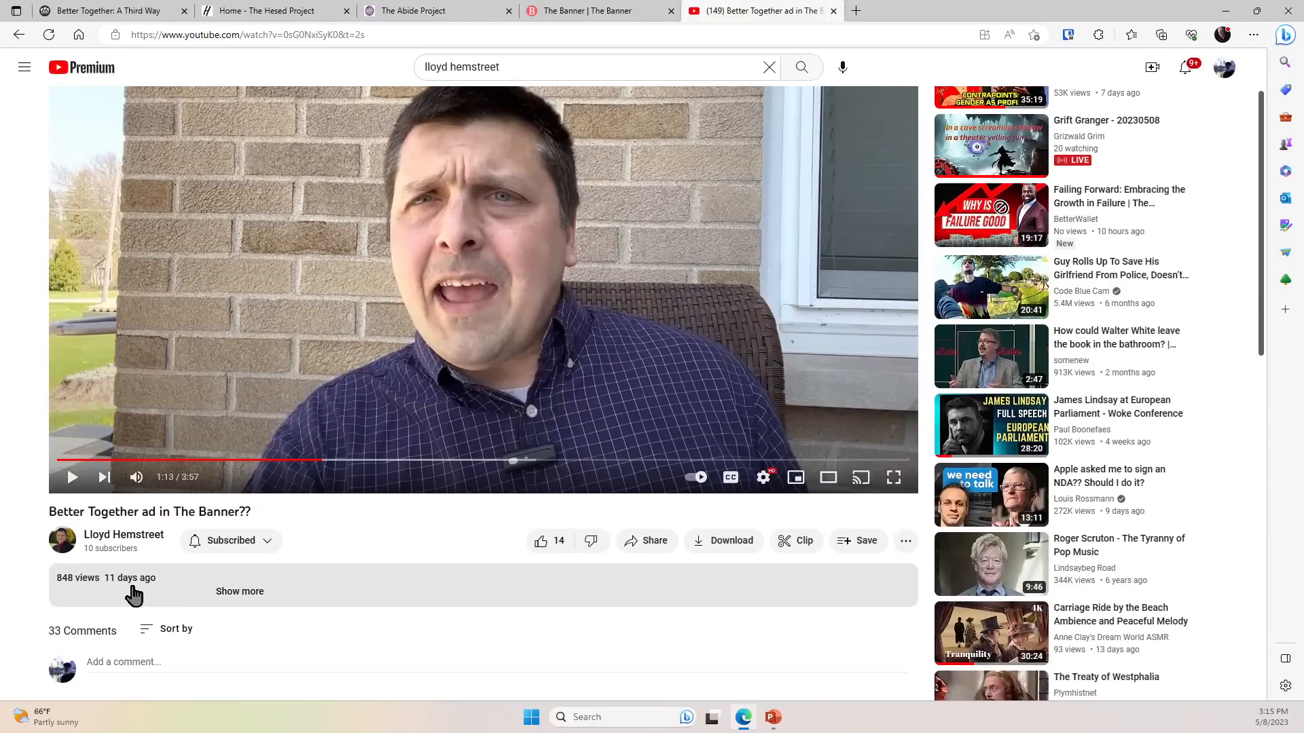
pyautogui.moveTo(341, 603)
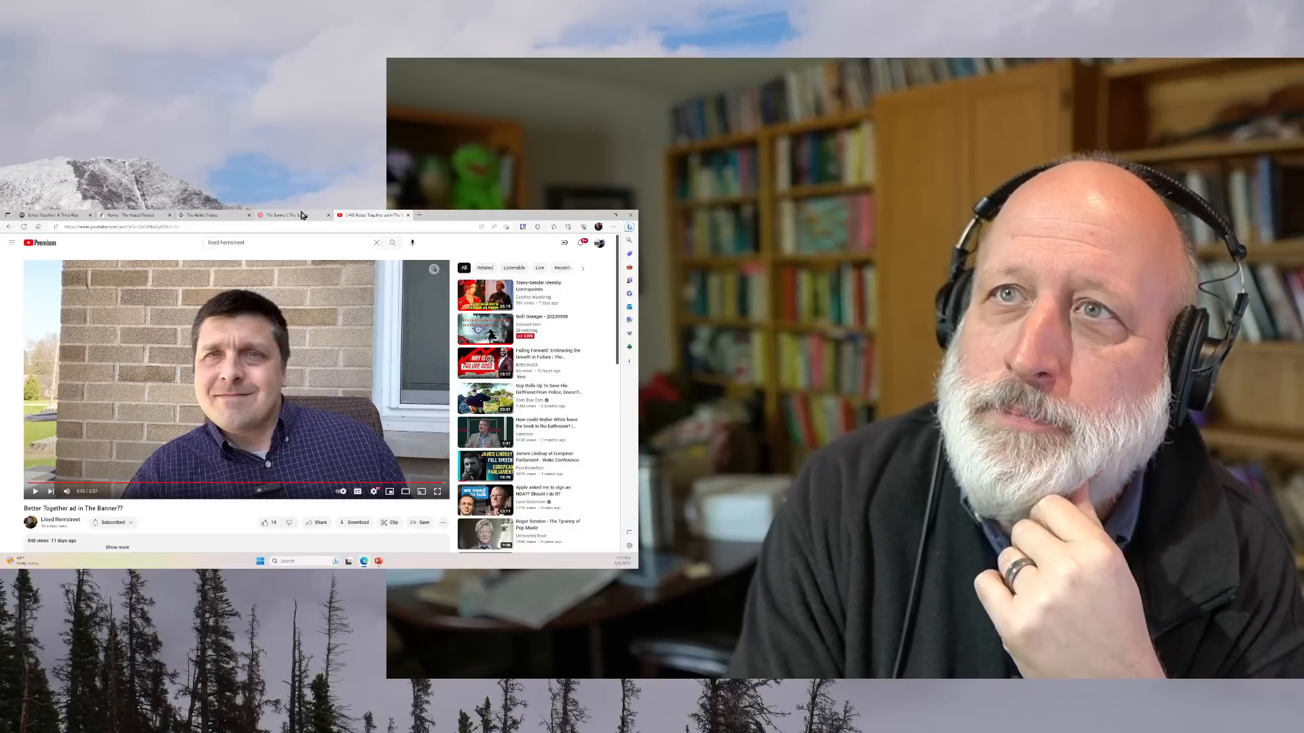
# - Return to the Better Together: A Third Way tab and read down through the introduction
pyautogui.click(50, 215)
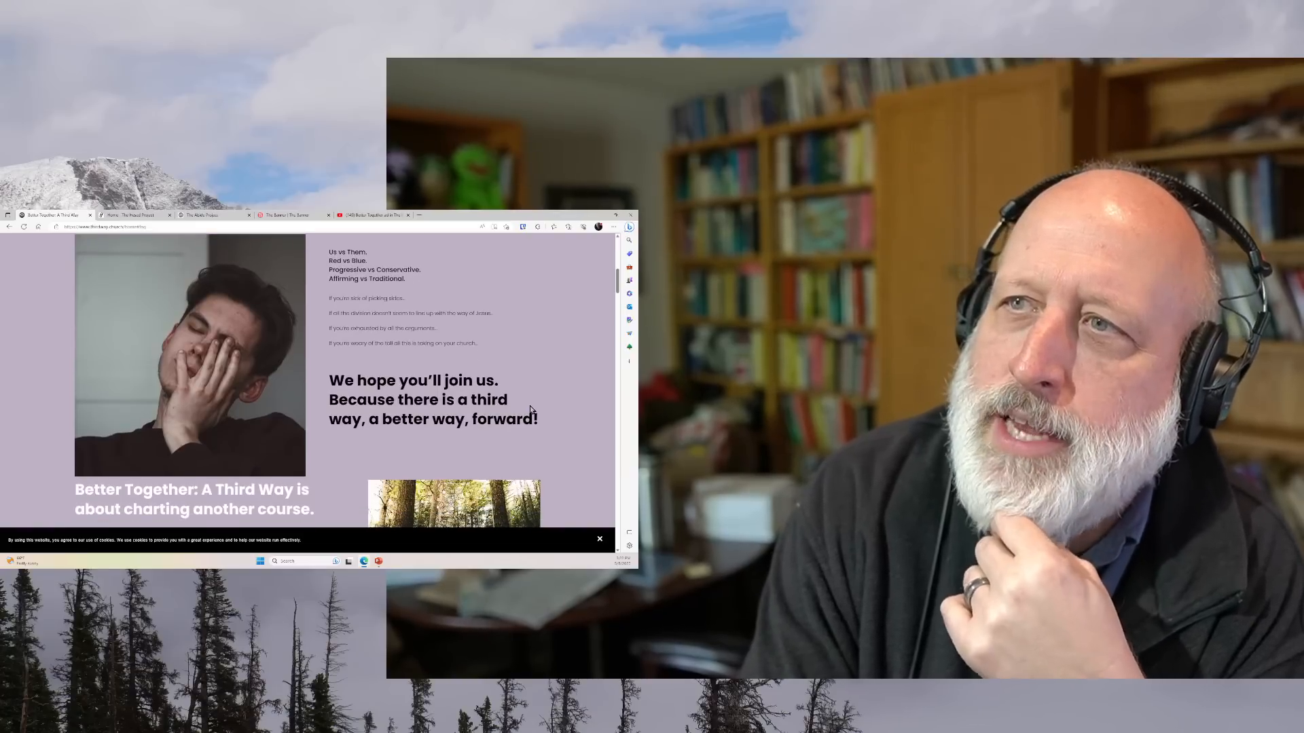
pyautogui.scroll(-3)
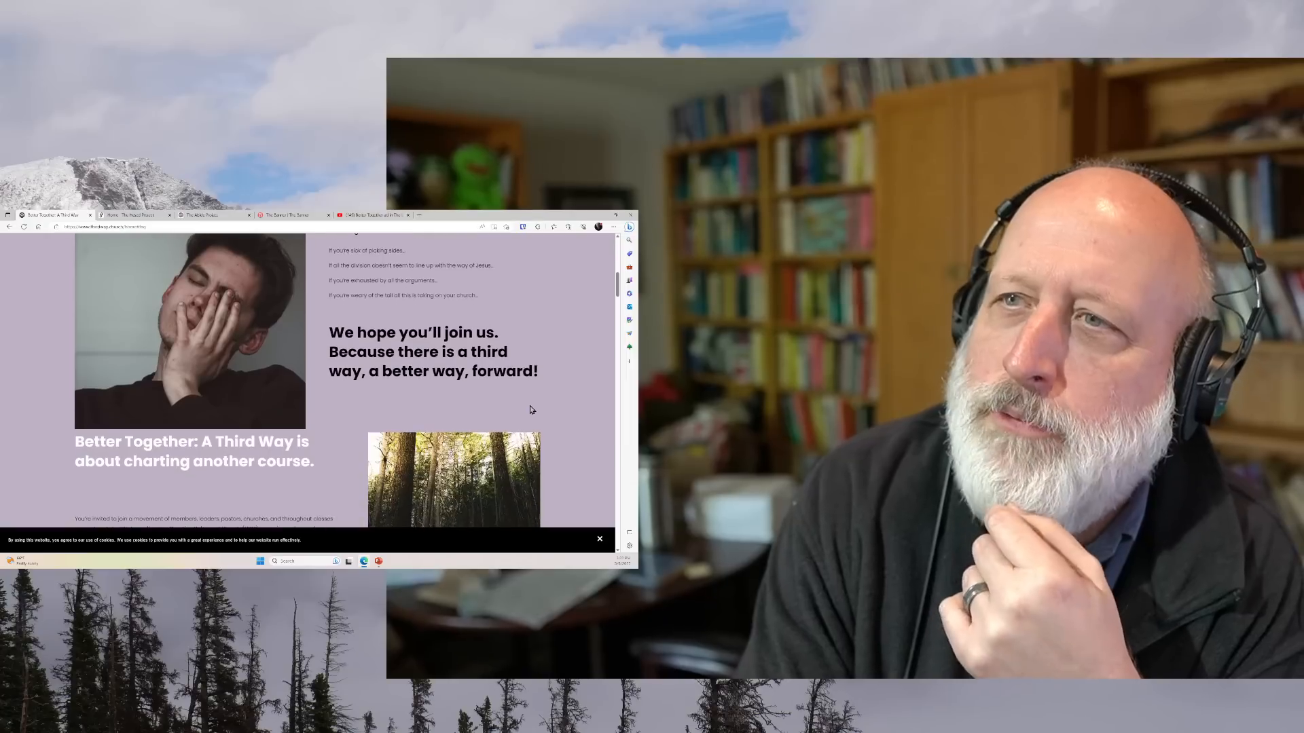
pyautogui.scroll(-3)
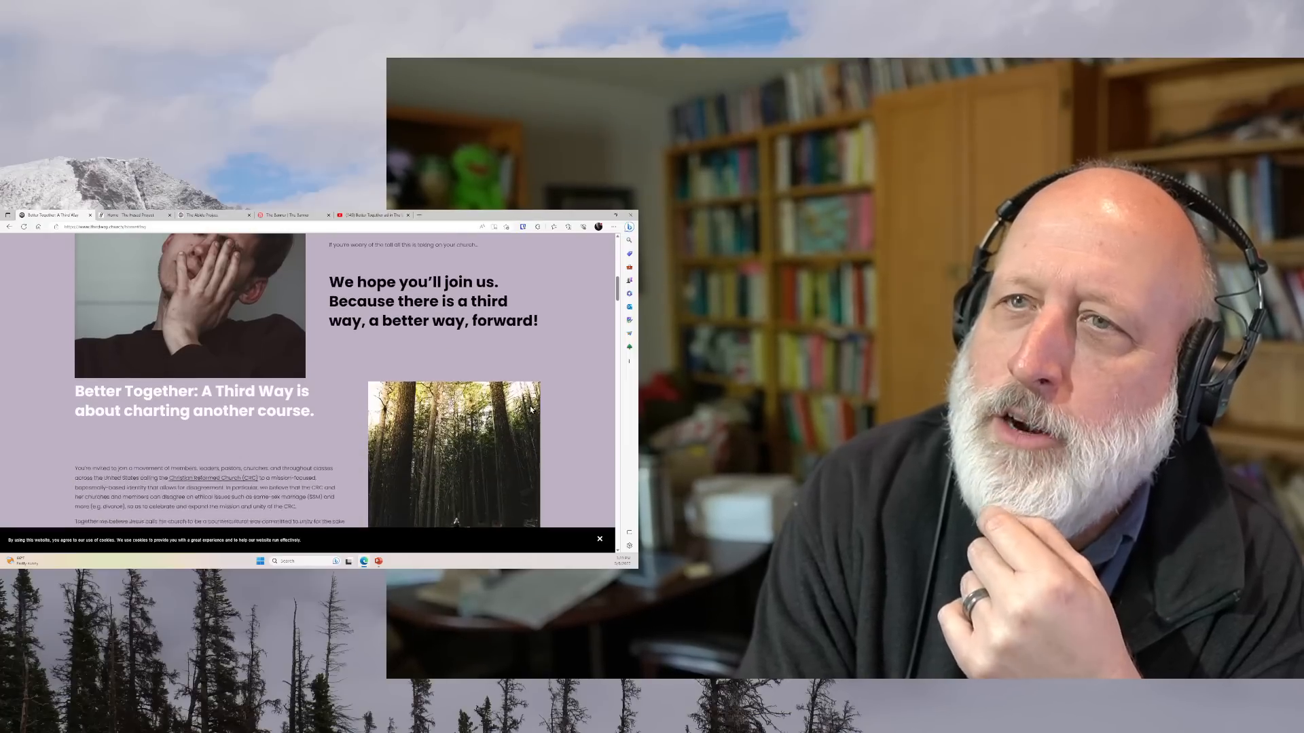
pyautogui.scroll(-3)
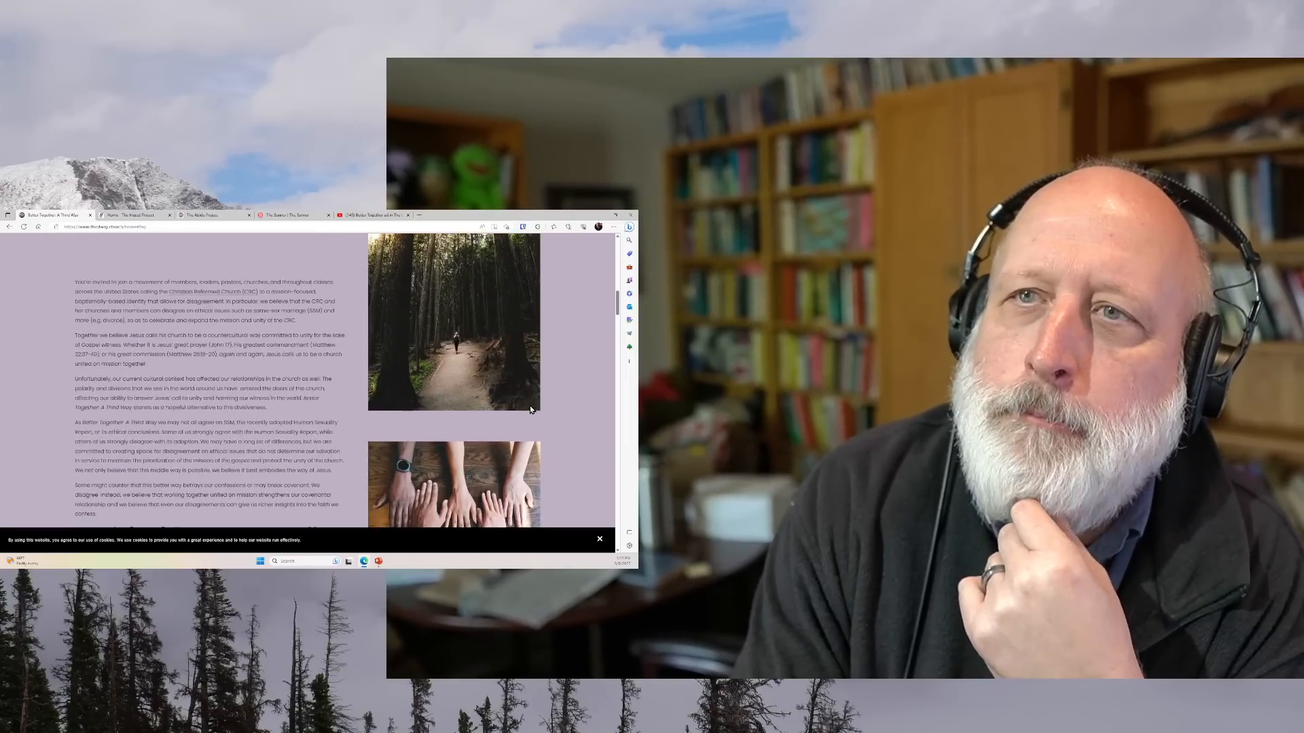
pyautogui.scroll(-3)
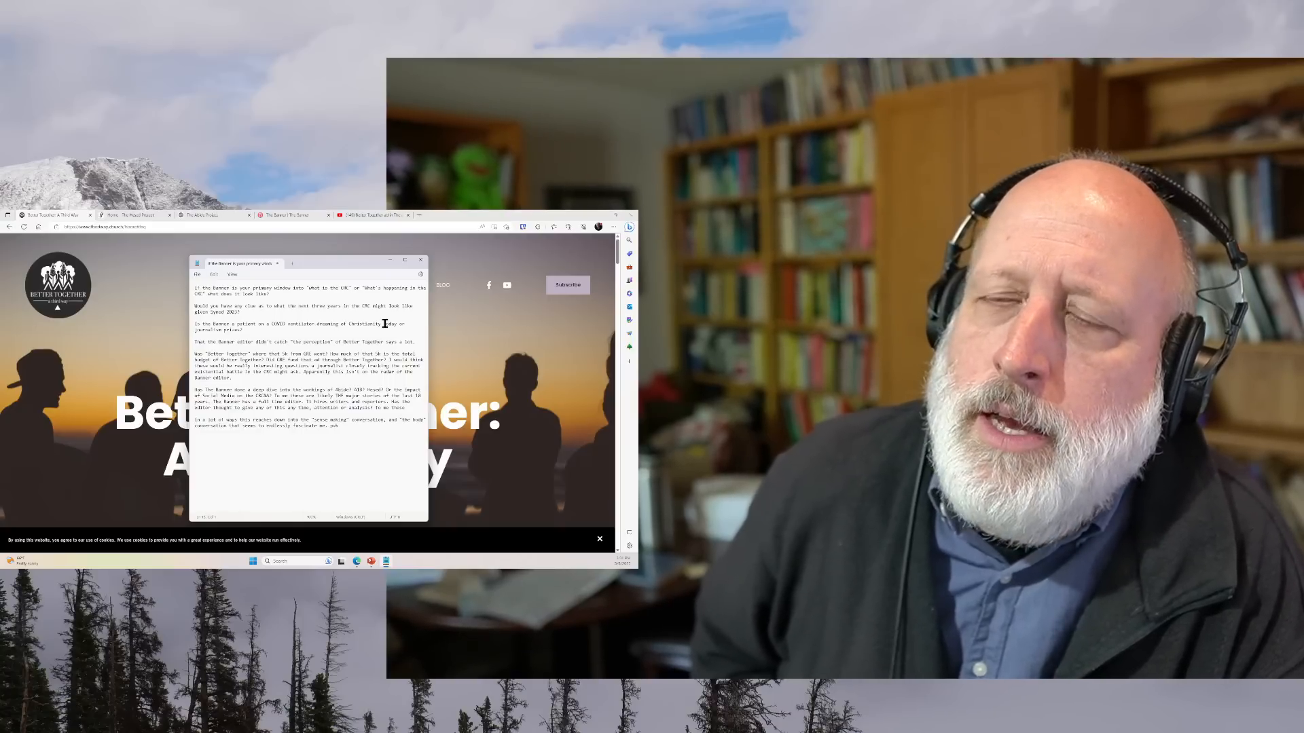
pyautogui.moveTo(265, 262)
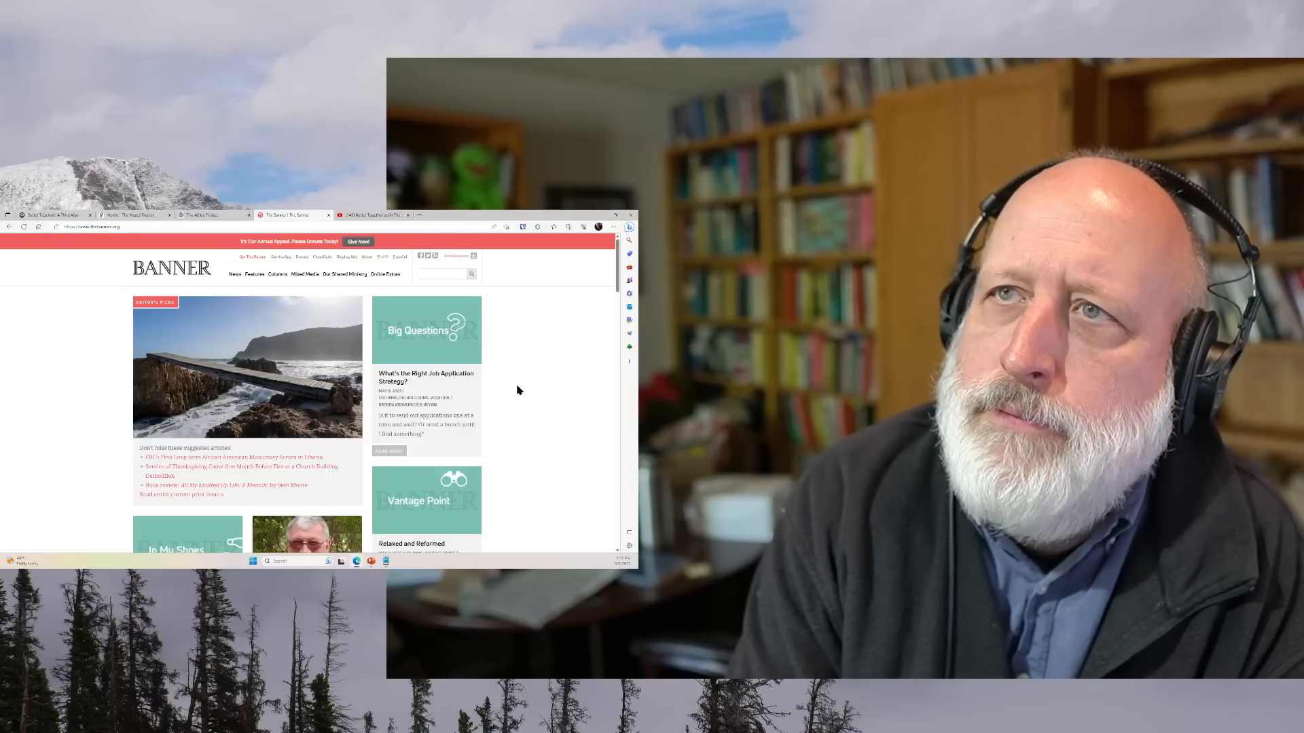
# - Scroll the Banner homepage article cards down to the last article and the More button
pyautogui.scroll(-3)
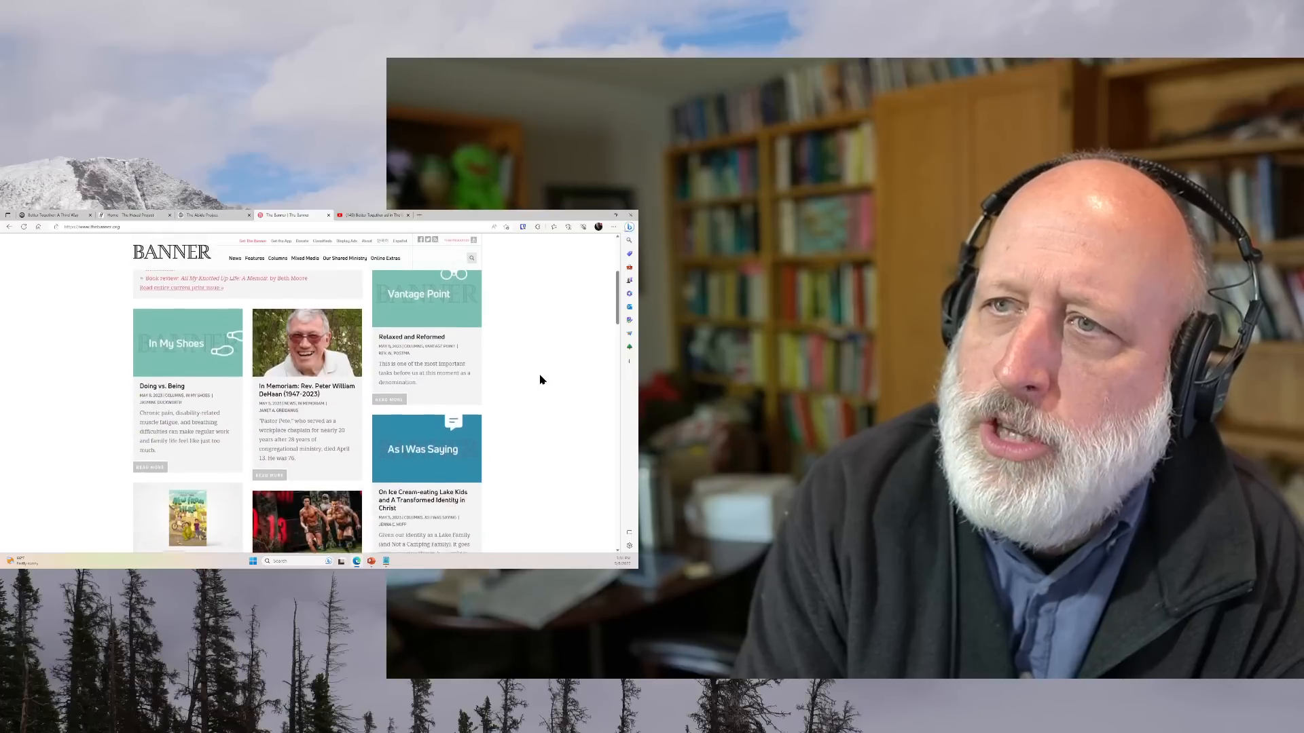
pyautogui.scroll(-3)
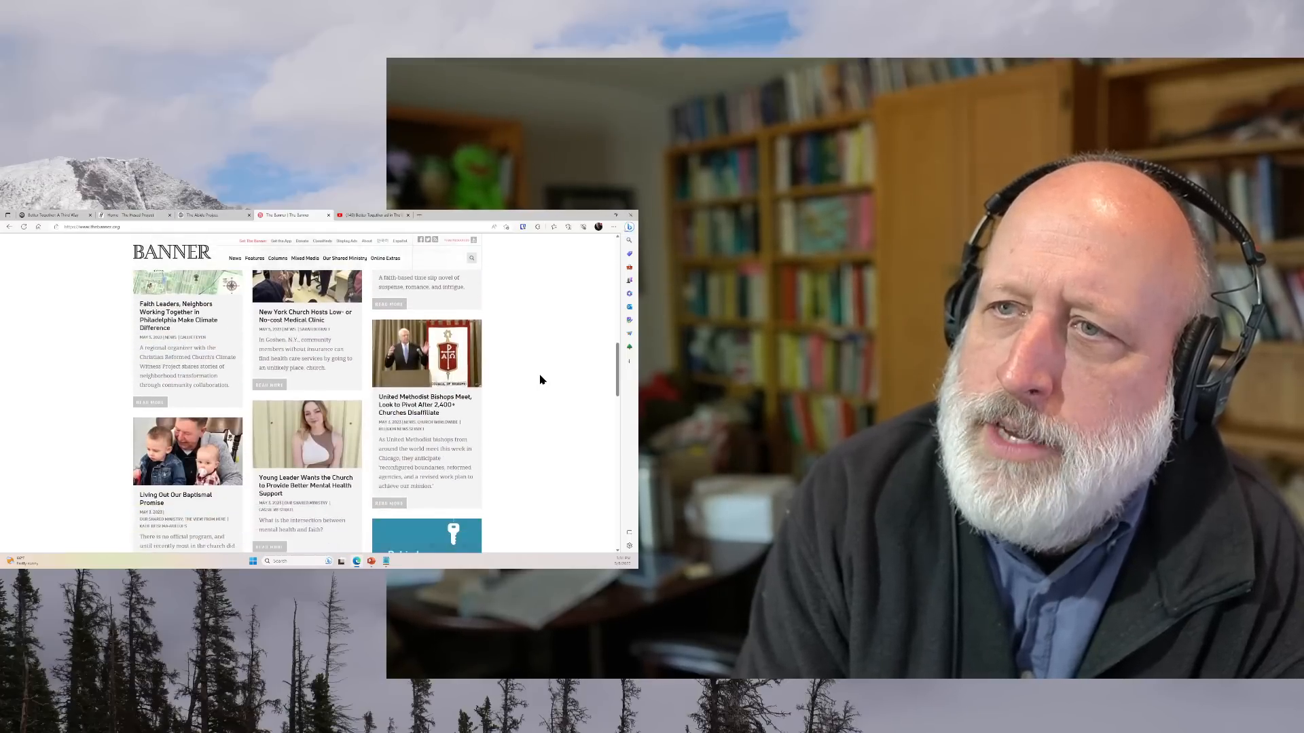
pyautogui.scroll(-3)
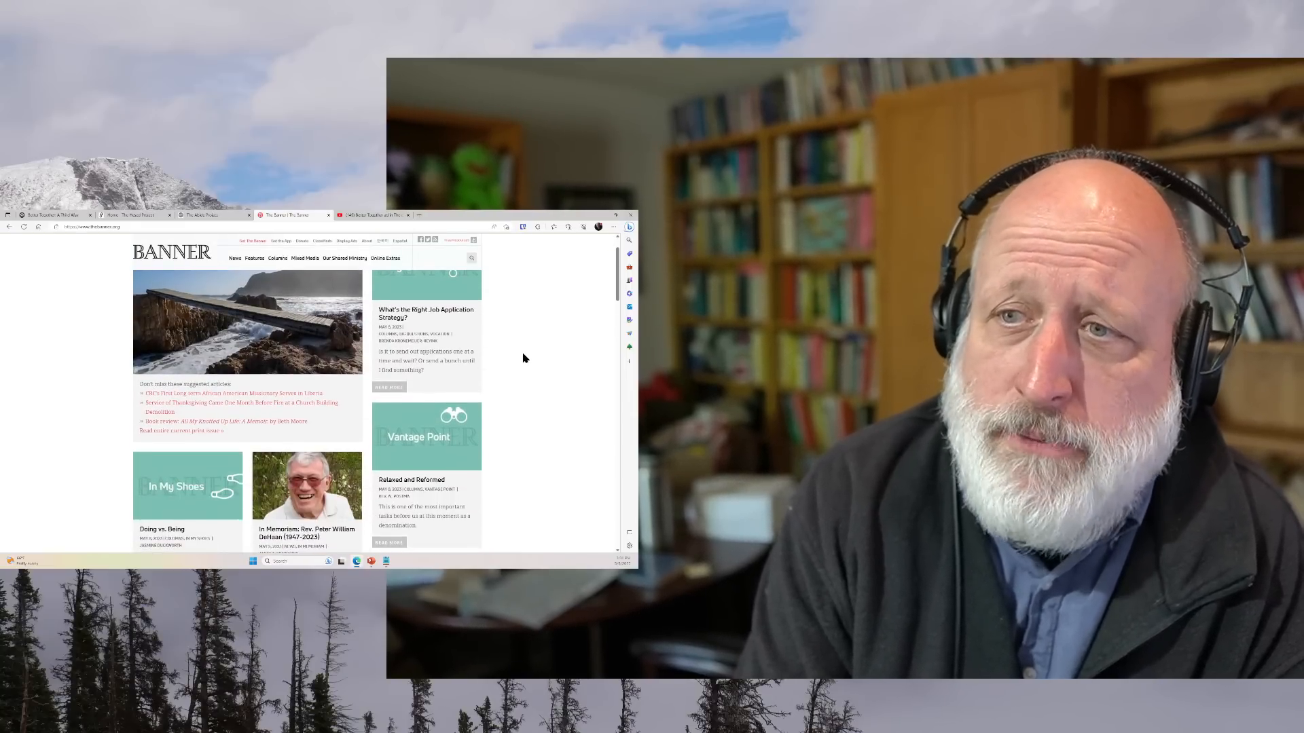
pyautogui.scroll(-3)
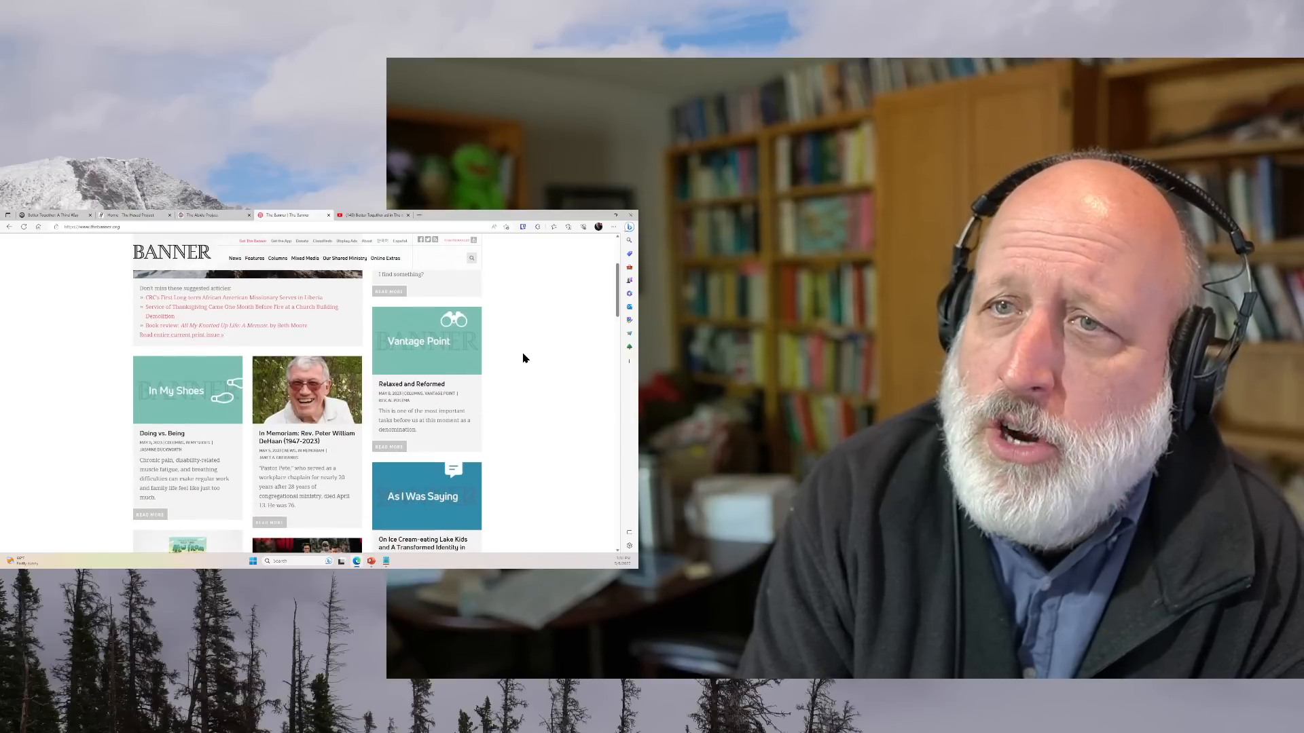
pyautogui.scroll(-3)
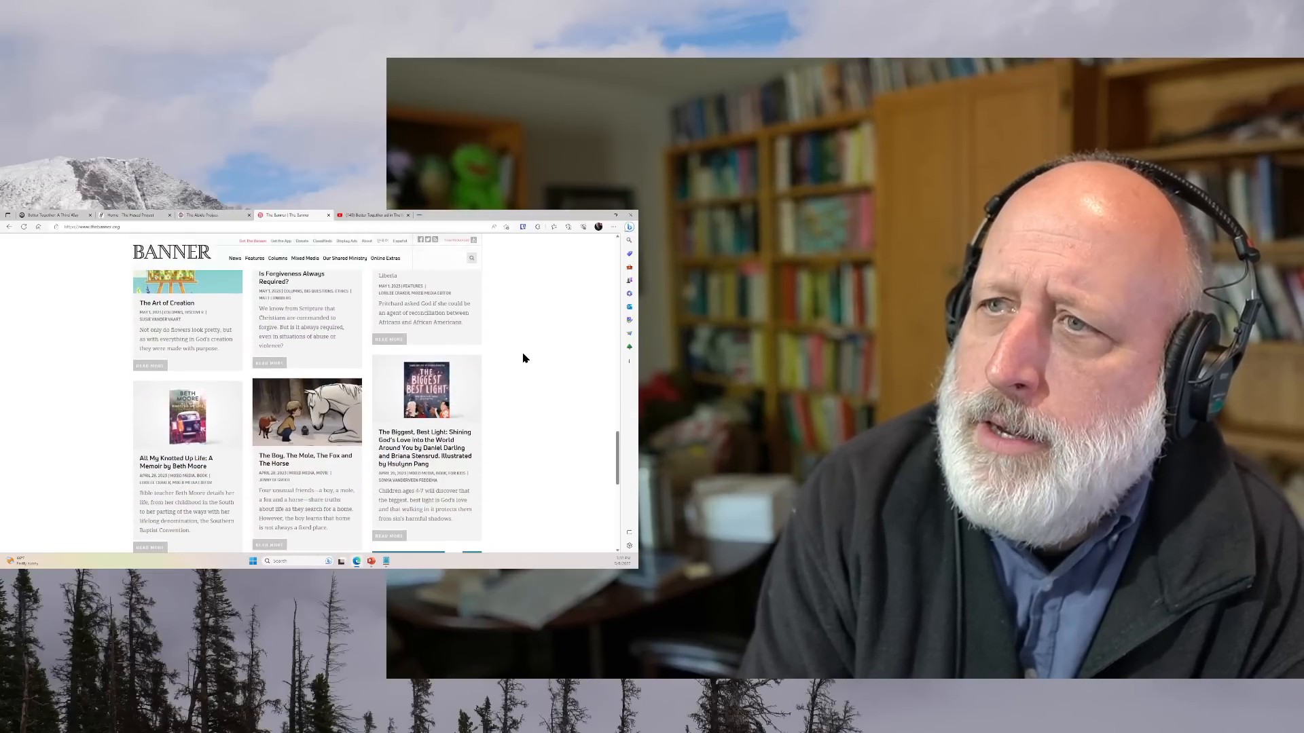
pyautogui.scroll(-3)
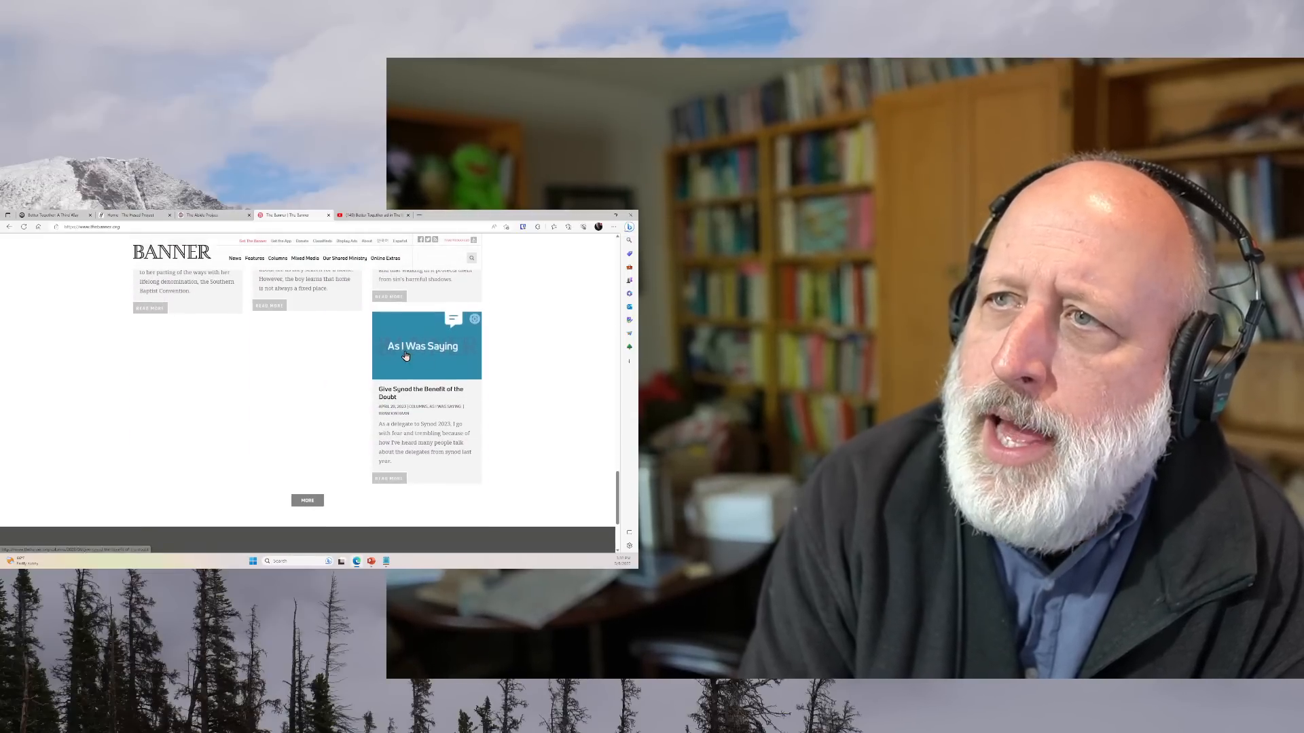
# - Read the 'Give Synod the Benefit of the Doubt' column, then return to the homepage listings
pyautogui.click(419, 392)
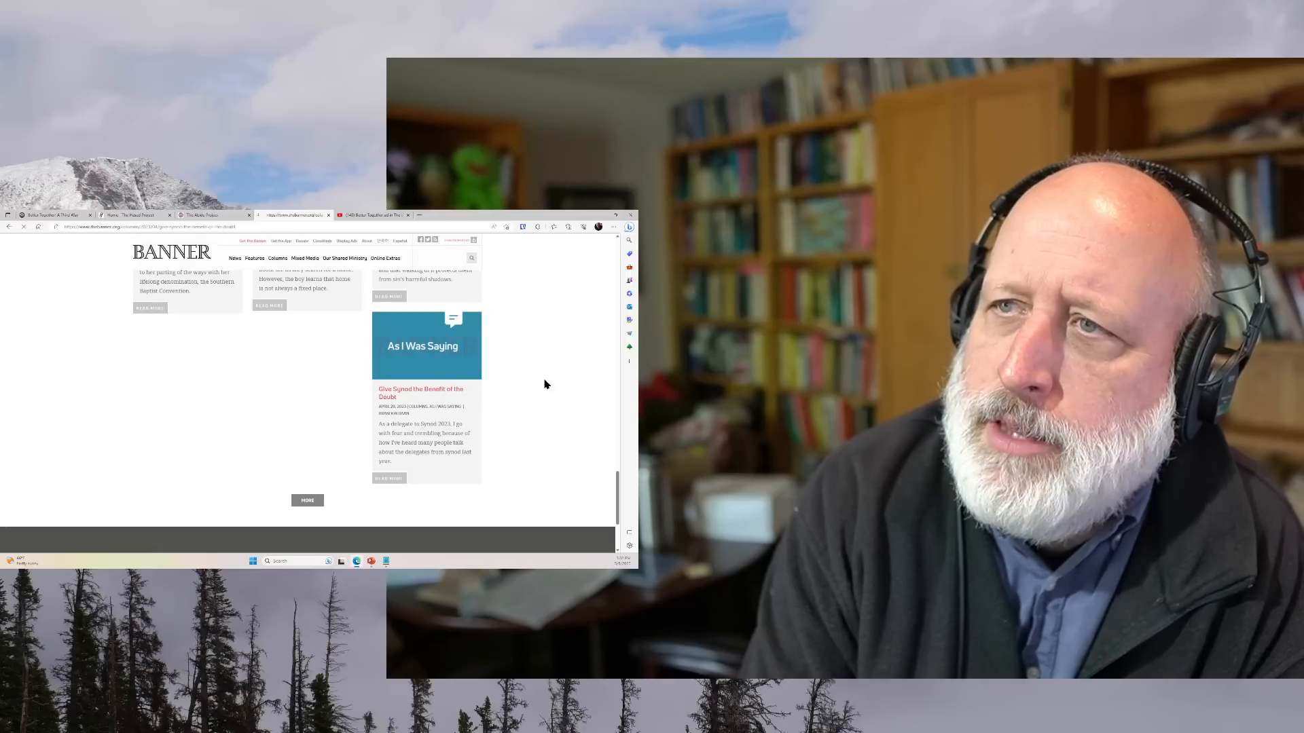
pyautogui.click(419, 391)
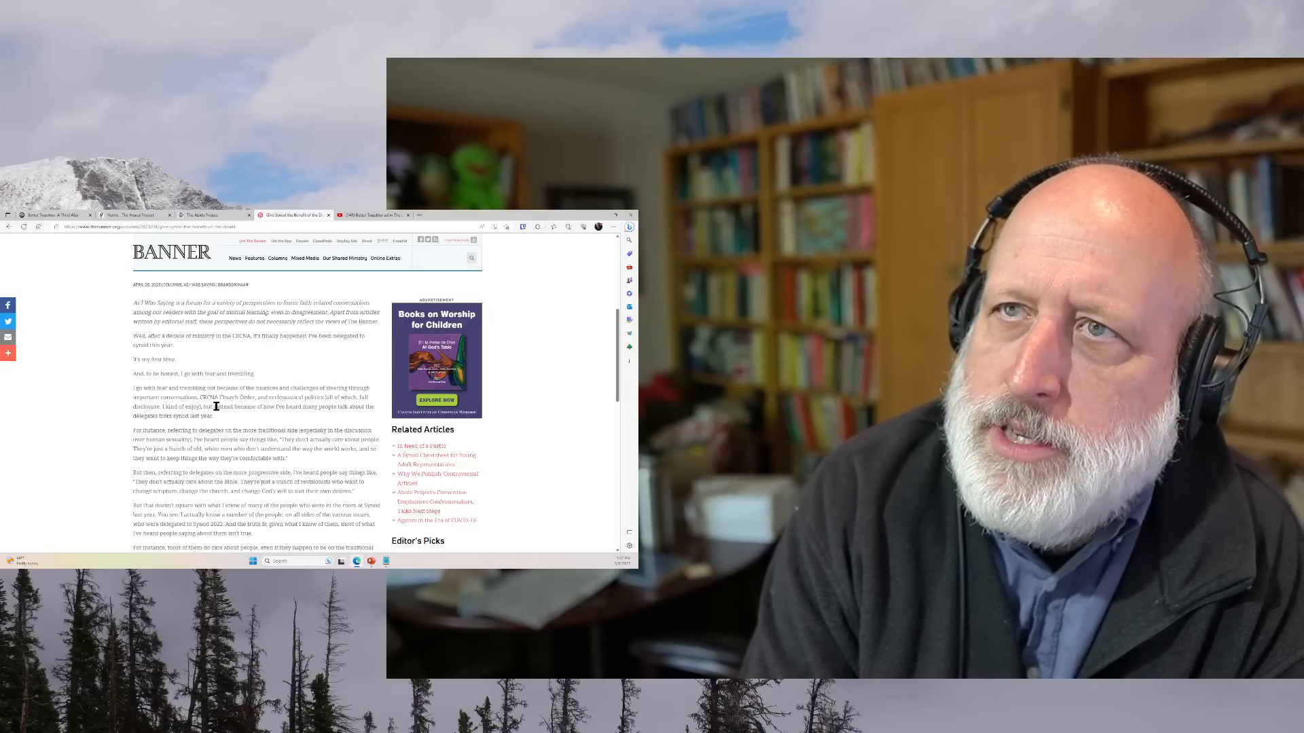
pyautogui.scroll(-3)
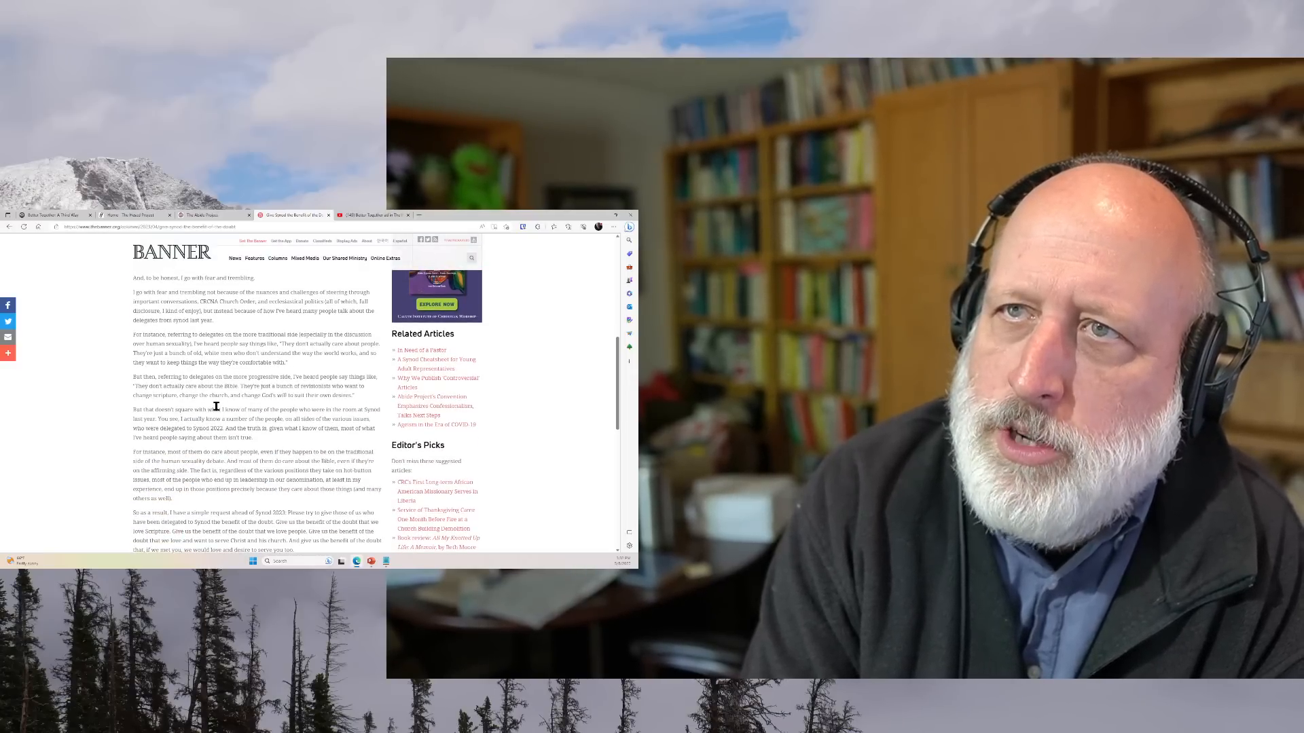
pyautogui.scroll(-3)
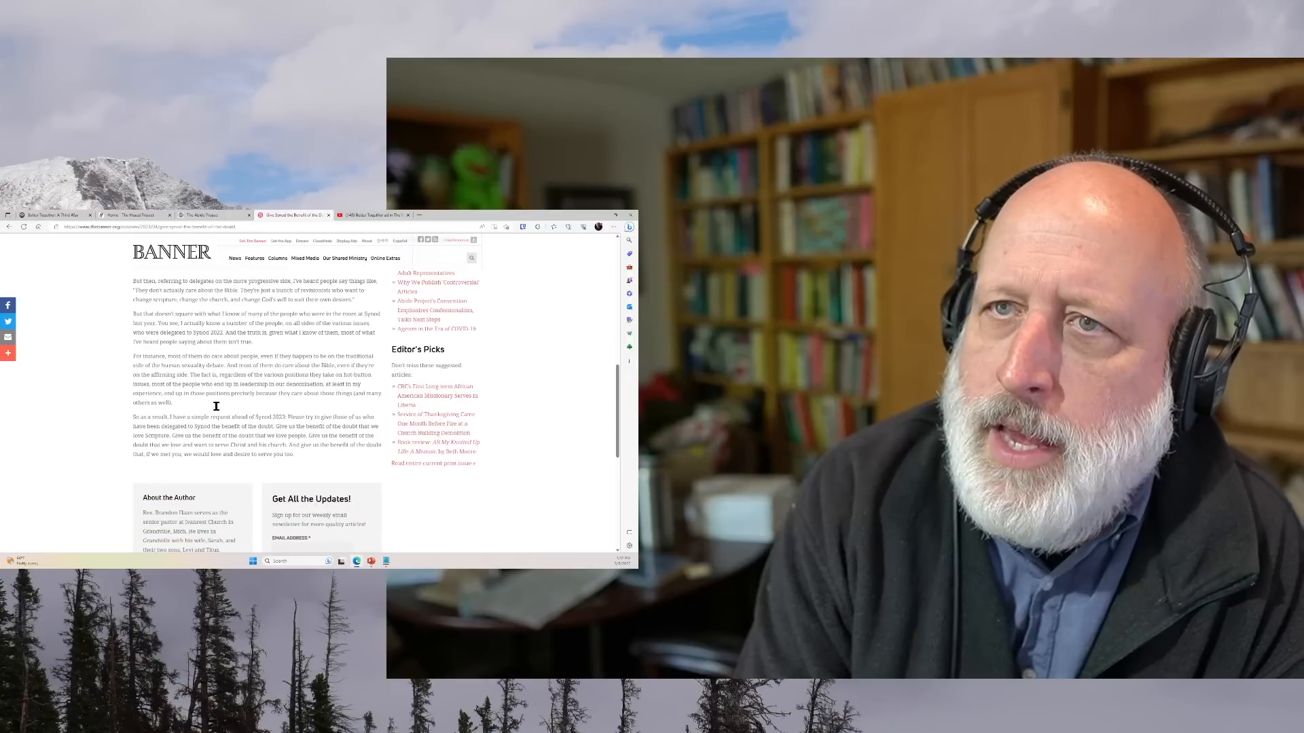
pyautogui.scroll(3)
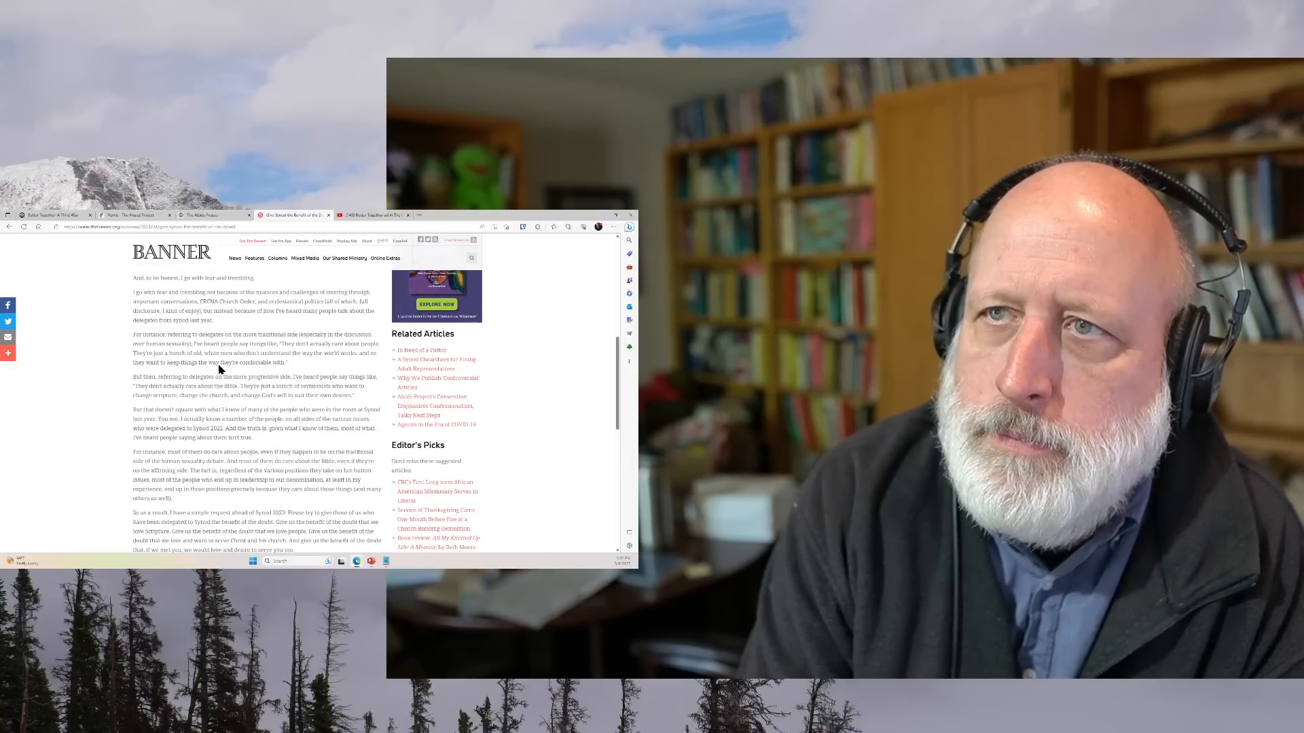
pyautogui.scroll(-3)
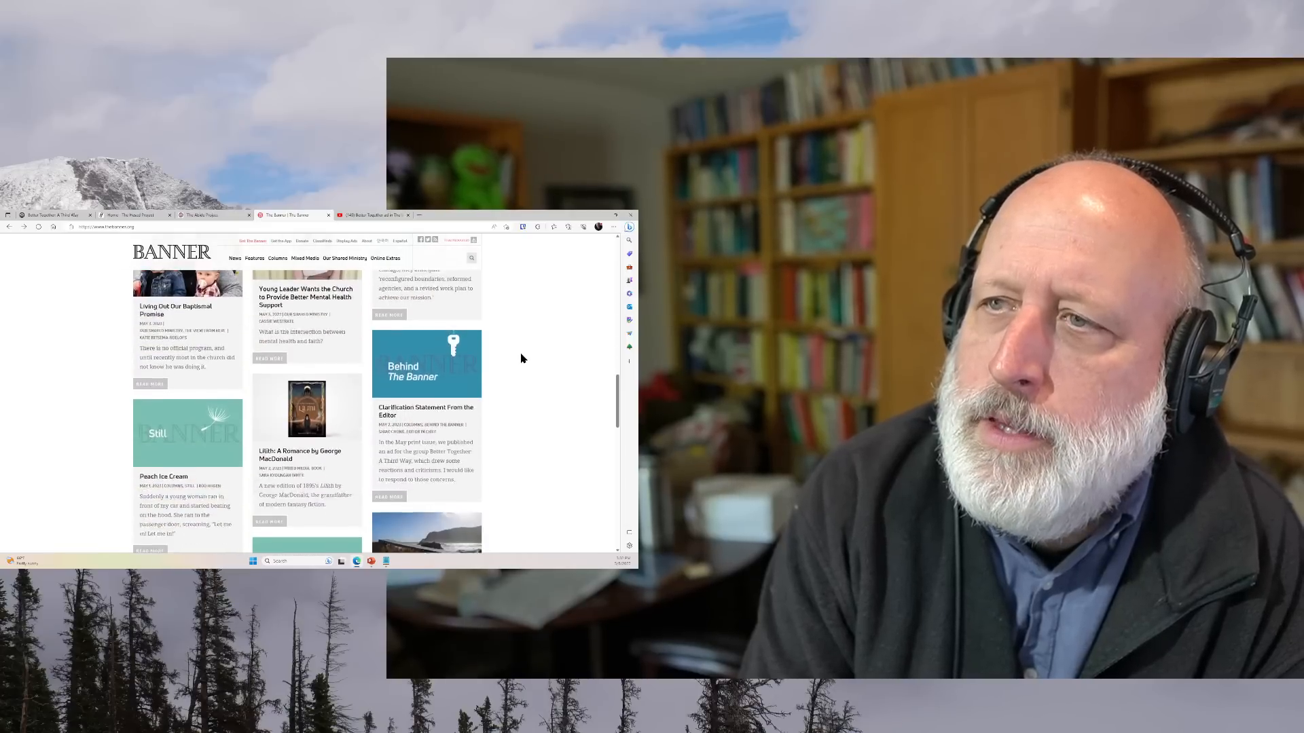
pyautogui.scroll(-3)
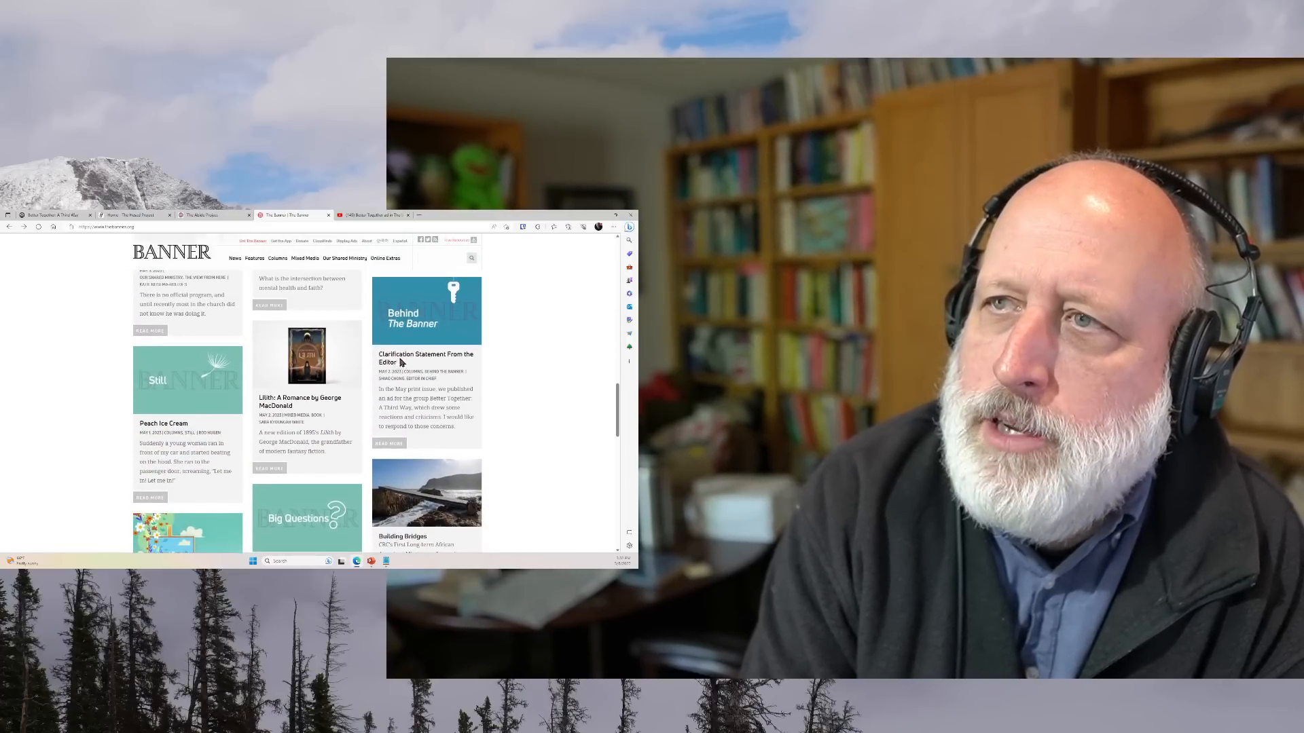
# - Open the 'Clarification Statement From the Editor' article and scroll into its body
pyautogui.click(425, 359)
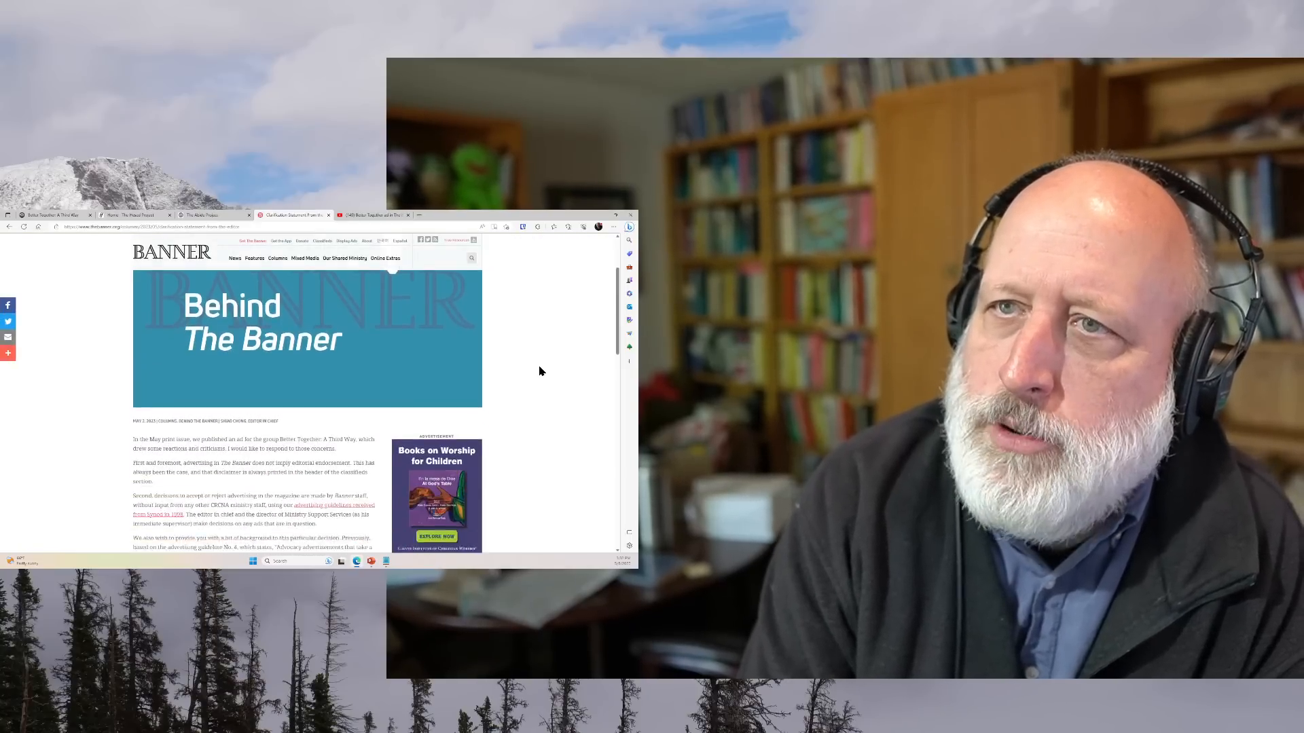
pyautogui.scroll(-3)
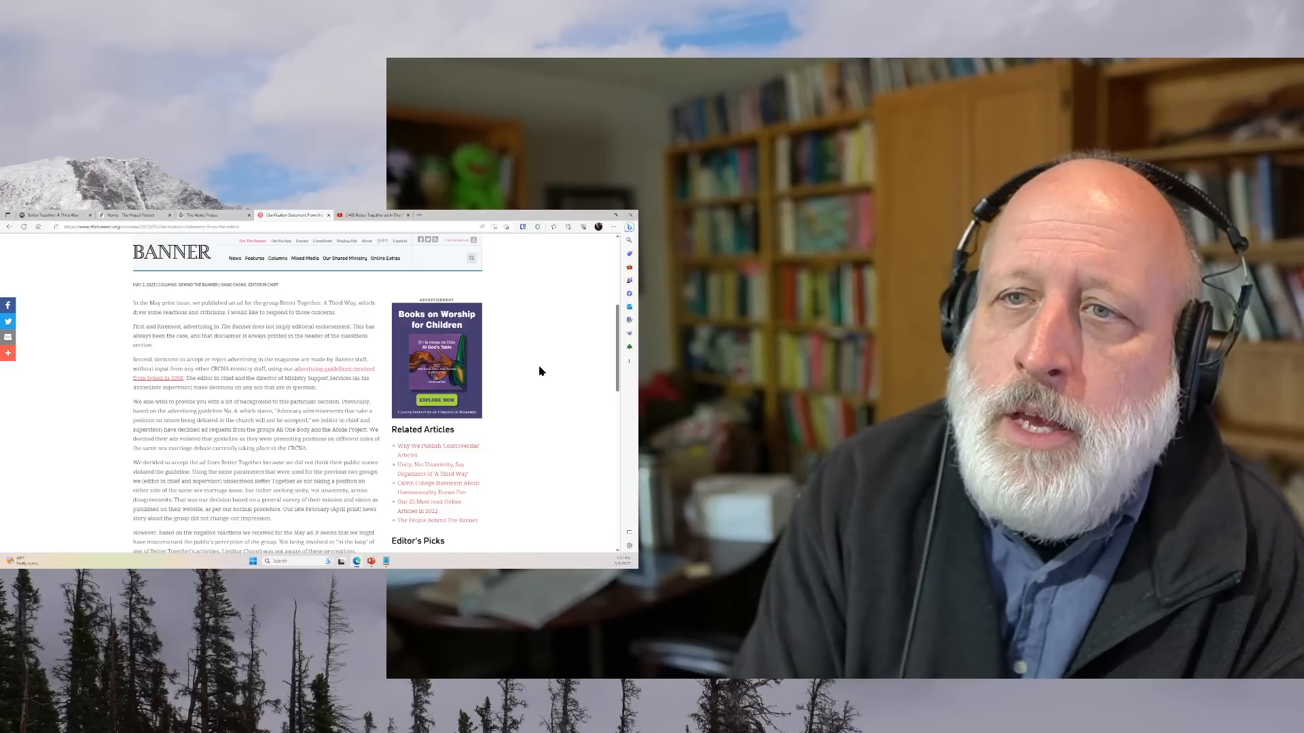
# - Scroll the clarification statement down to the closing 'Thank you' and editor's signature
pyautogui.scroll(-3)
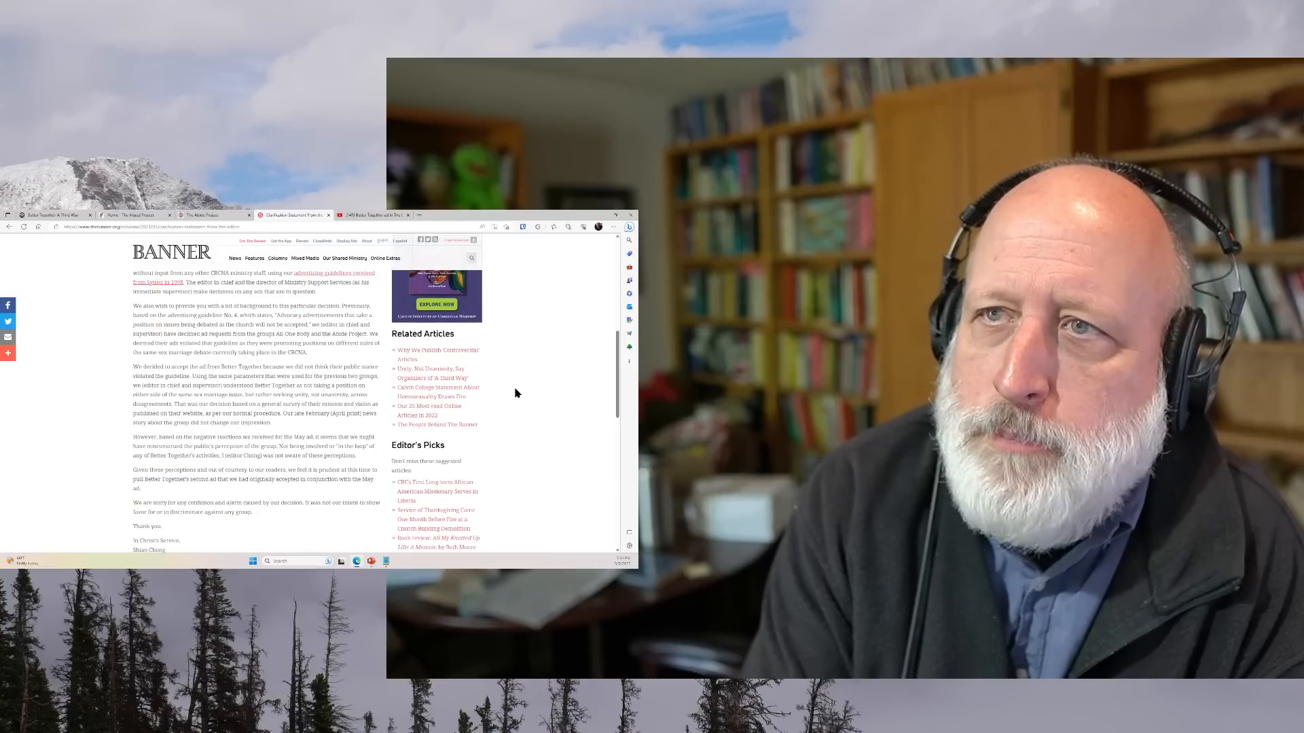
pyautogui.scroll(-3)
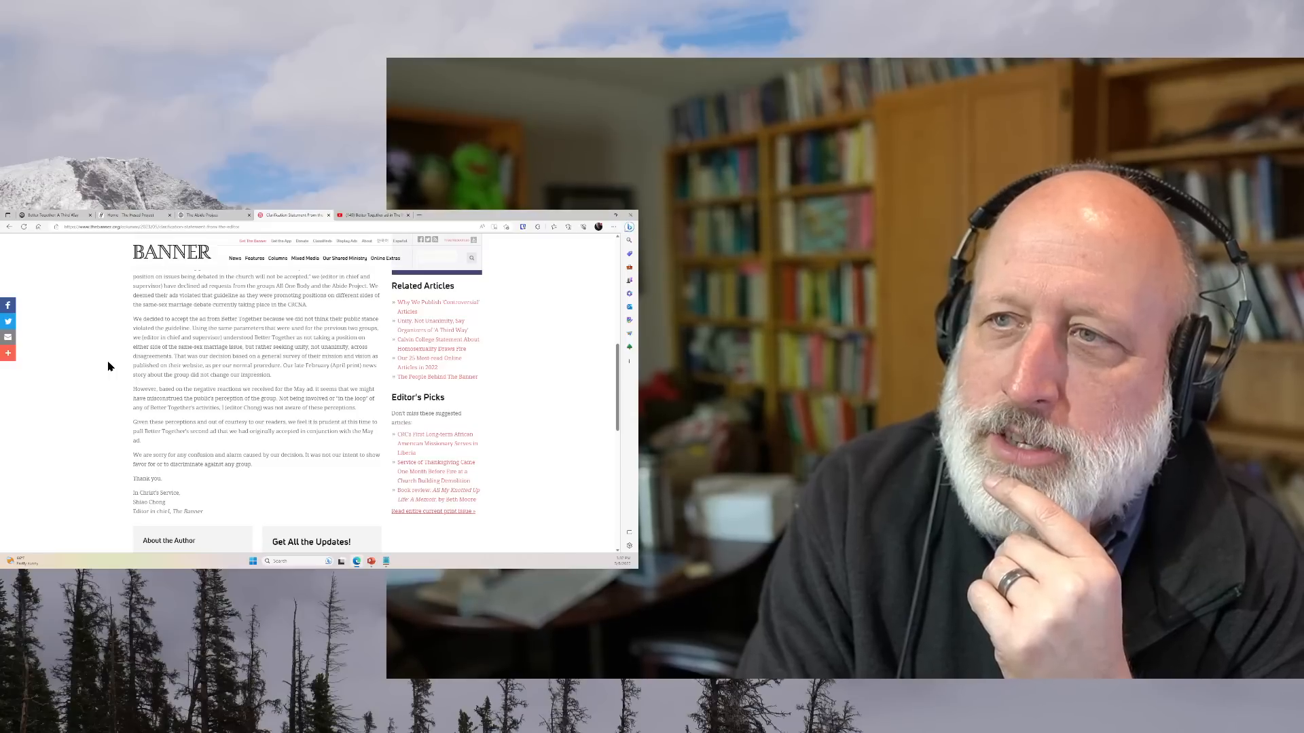
# - Scroll to the About the Author box introducing the editor-in-chief
pyautogui.scroll(-3)
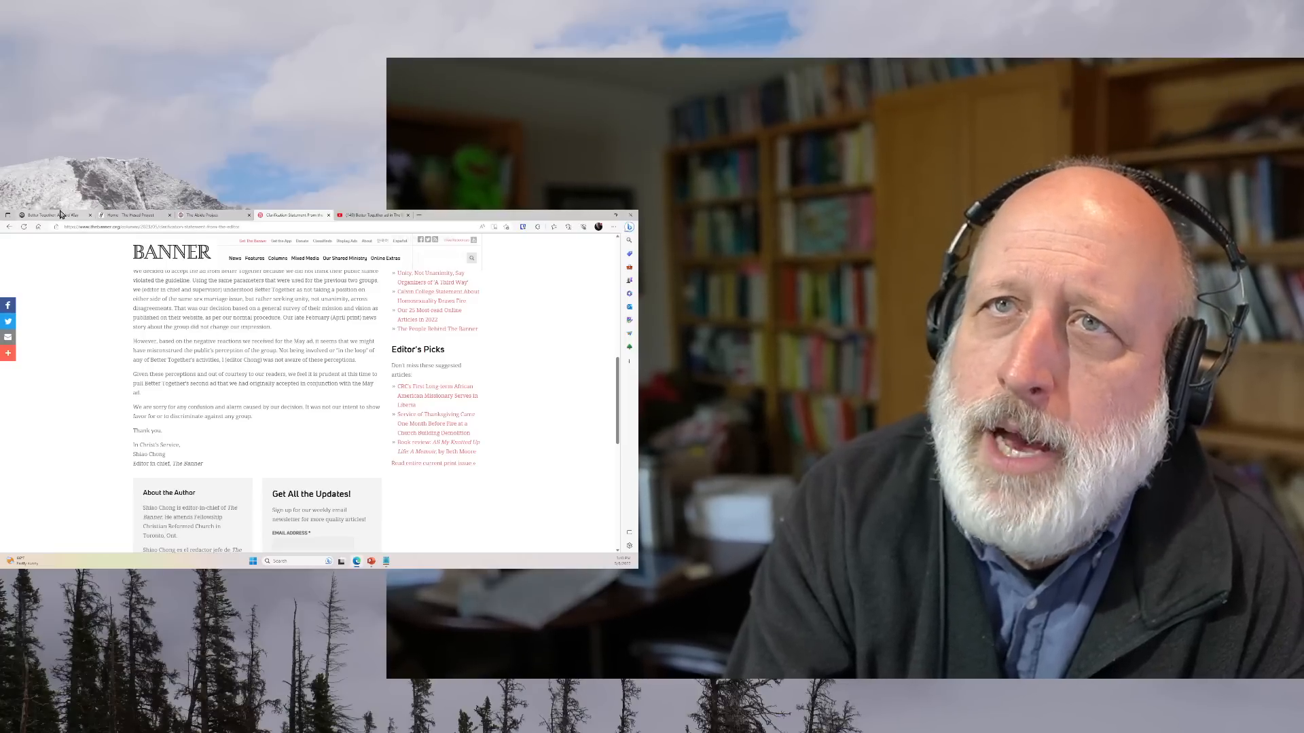
# - Return to the Better Together: A Third Way homepage with its invitation-to-join banner
pyautogui.click(54, 214)
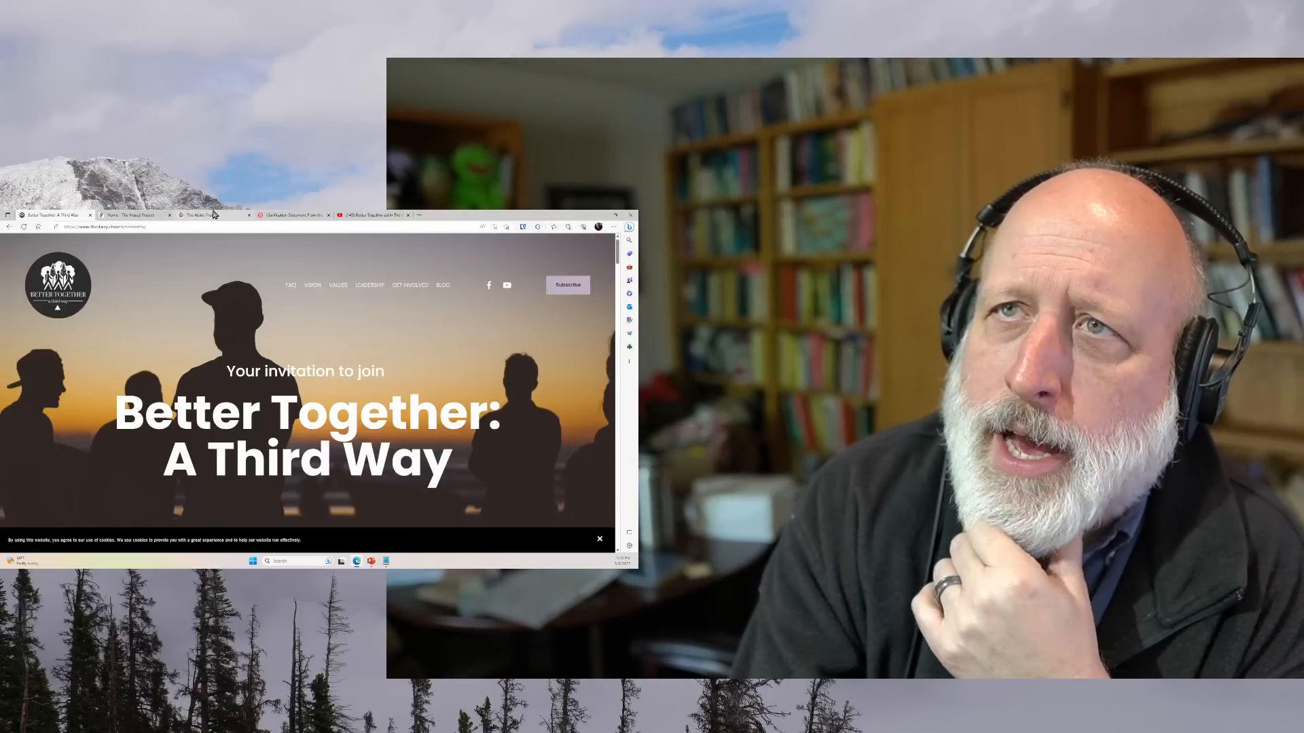
pyautogui.click(204, 215)
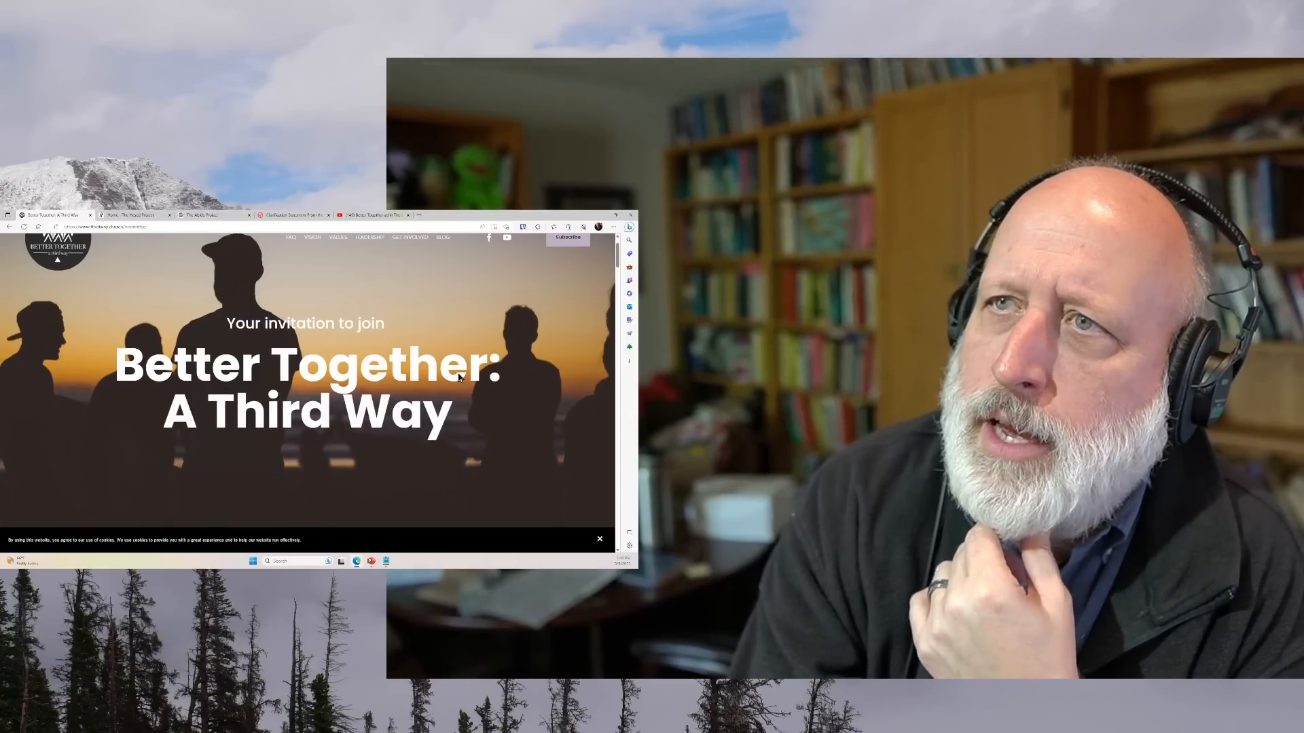
# - Visit the Abide Project tab, then return to the Better Together homepage
pyautogui.click(211, 215)
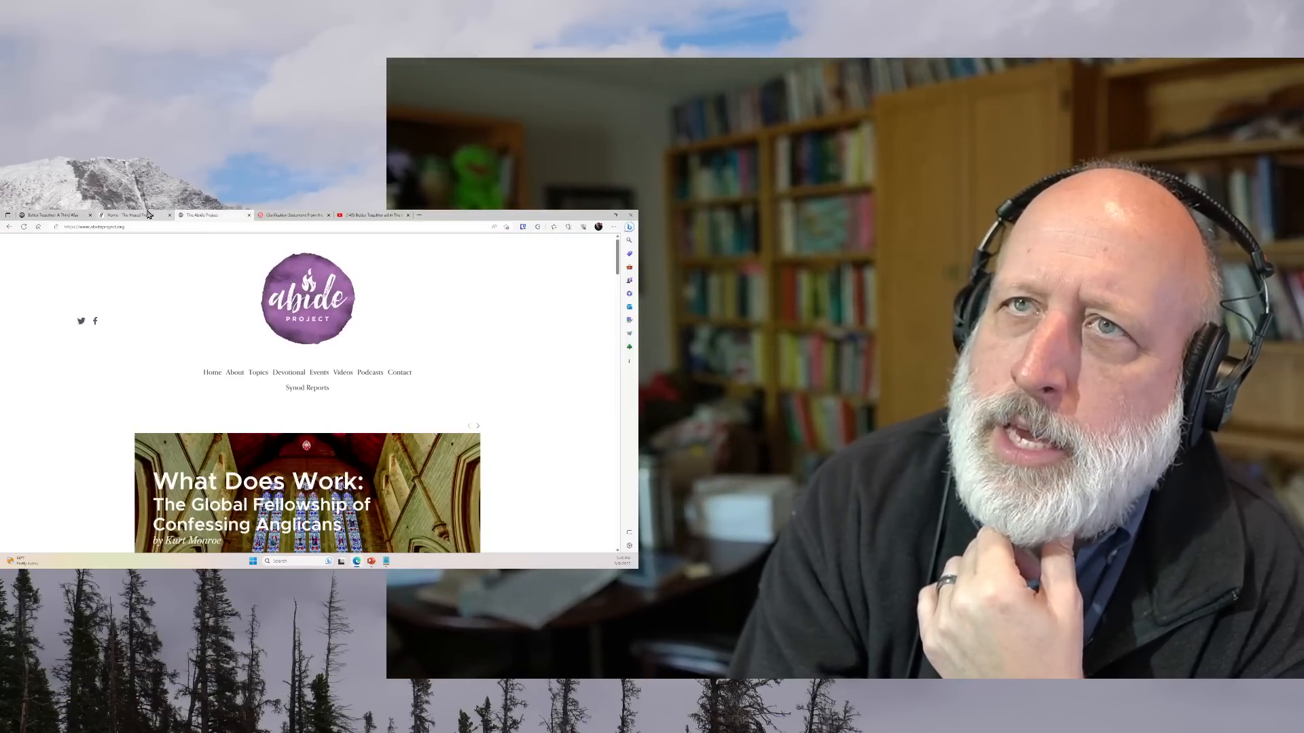
pyautogui.click(50, 214)
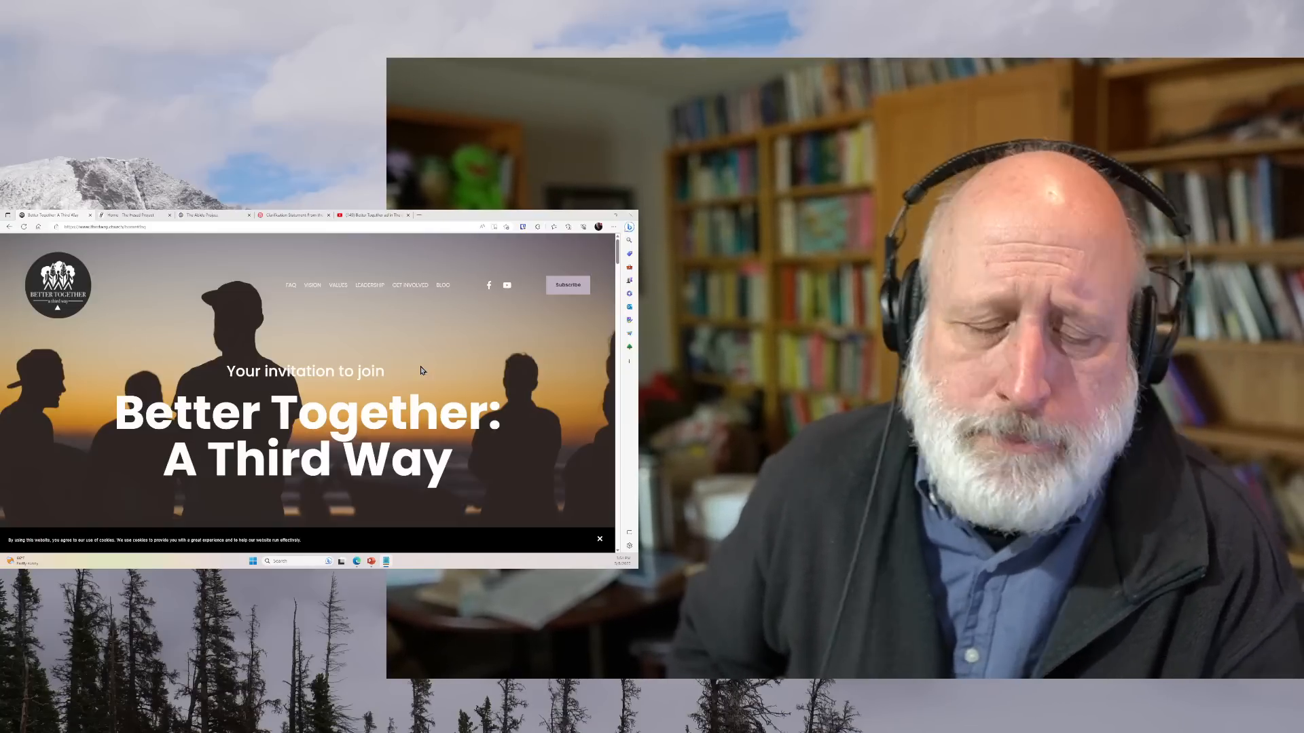
# - Switch to The Banner's news article tab about the new Better Together group
pyautogui.click(291, 214)
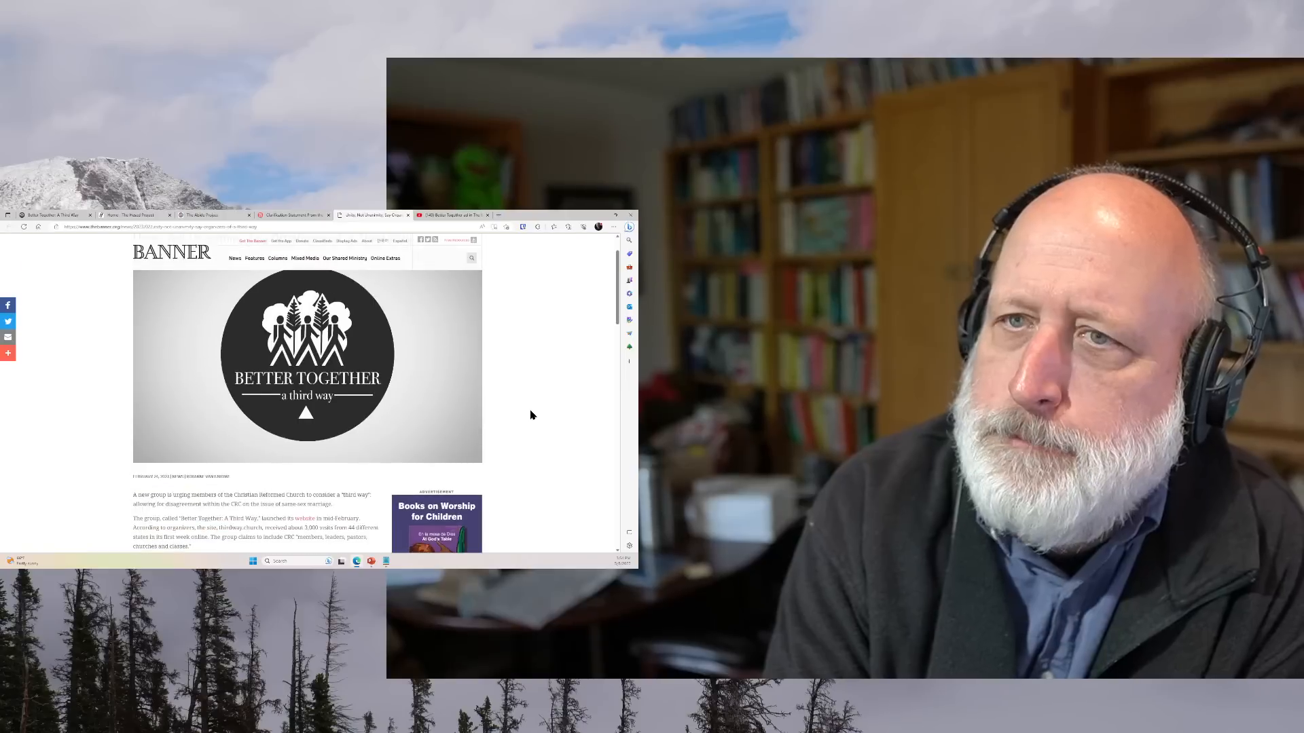
# - Scroll down the Banner news article toward the clarification statement's closing apology
pyautogui.scroll(-3)
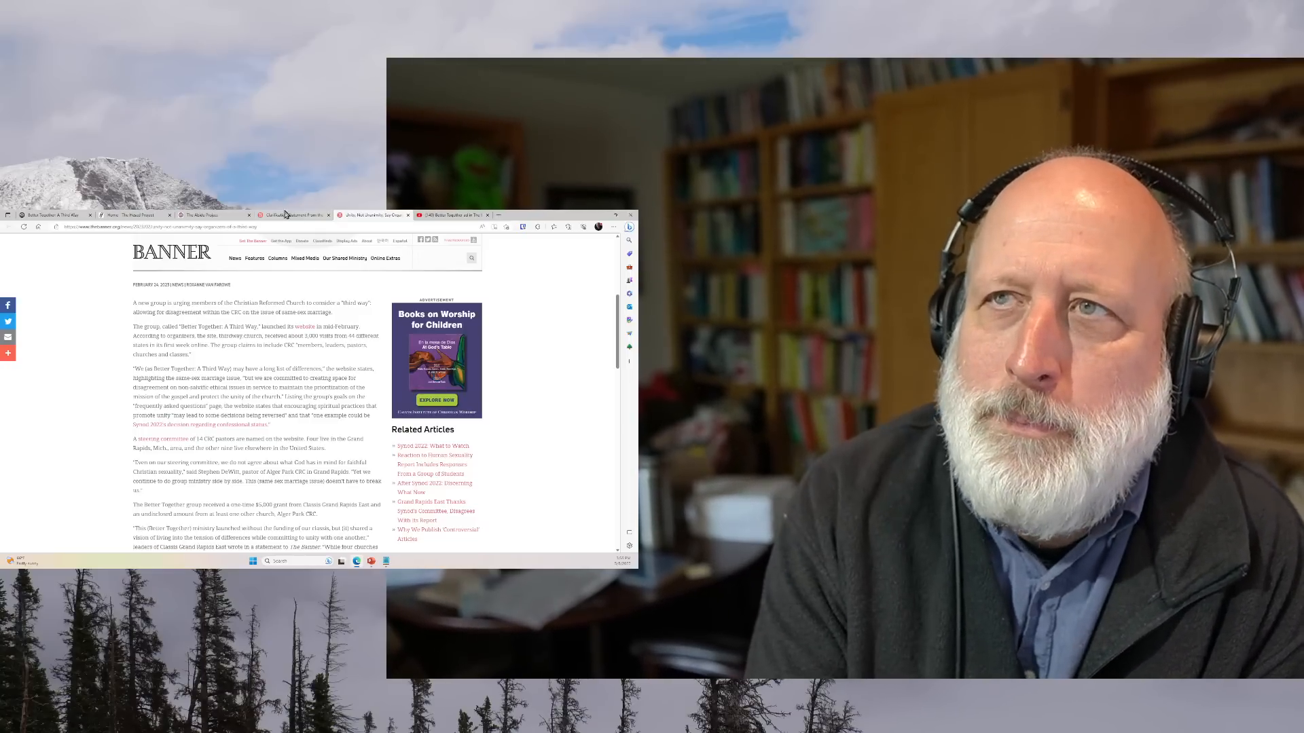
pyautogui.scroll(-3)
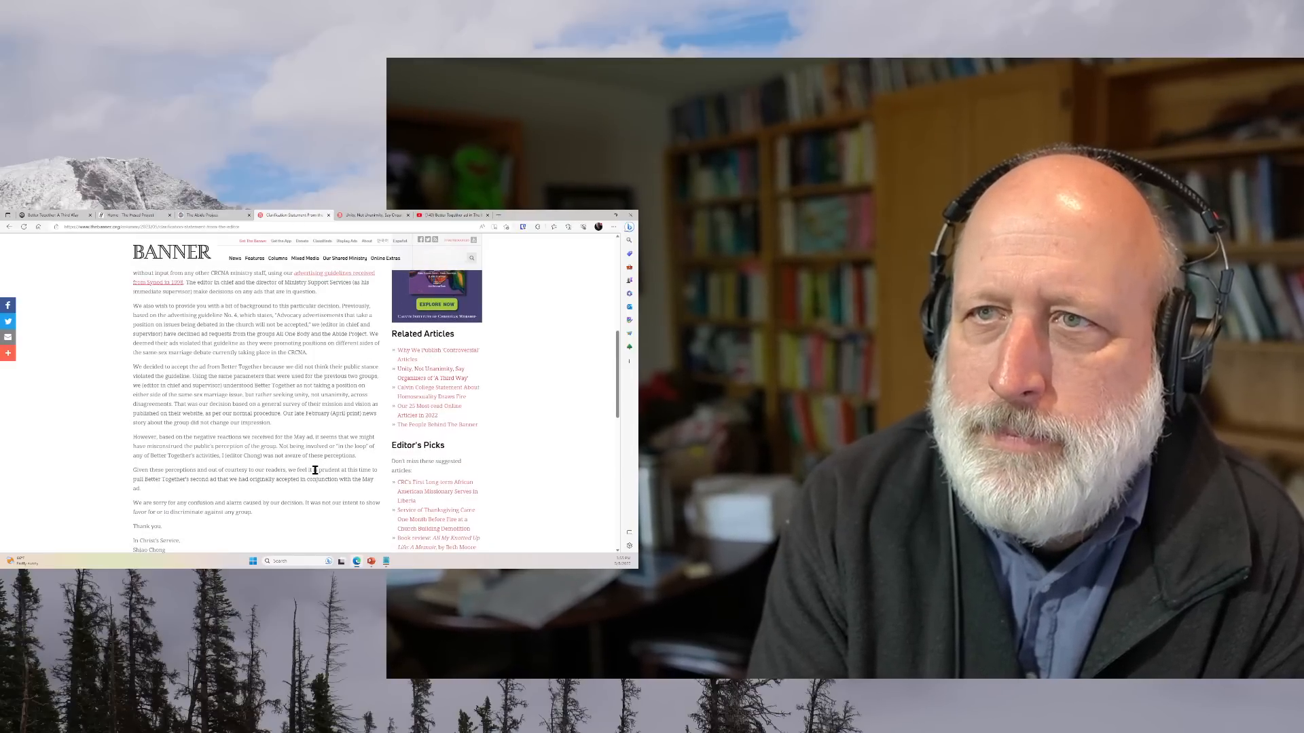
# - Scroll the Banner page showing the Better Together launch article's opening paragraphs
pyautogui.scroll(-3)
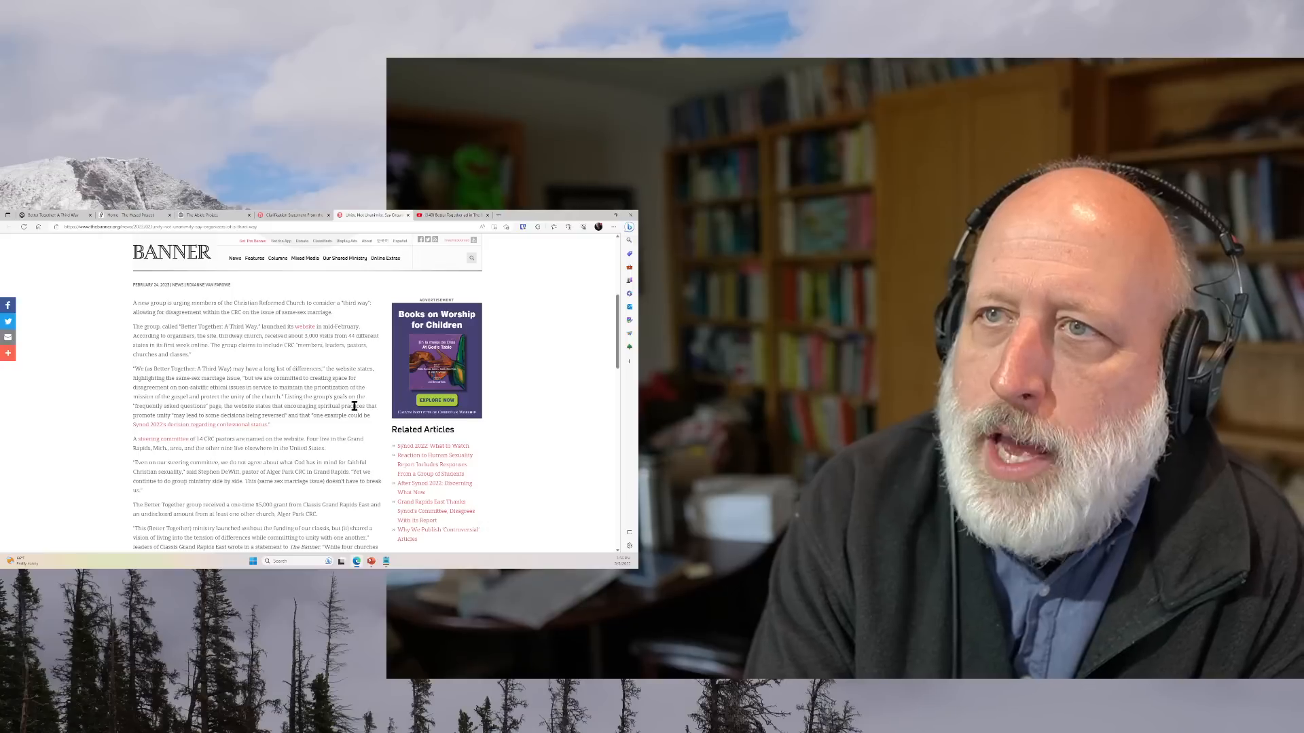
pyautogui.scroll(-3)
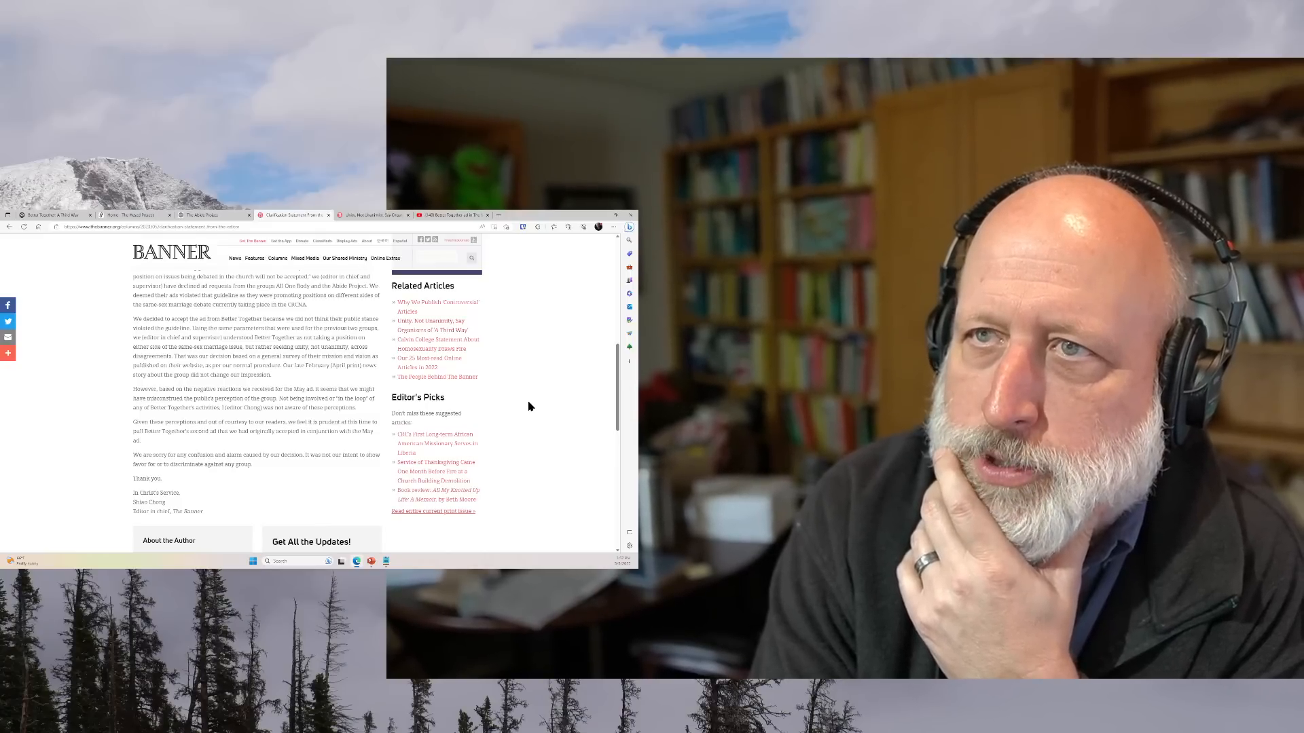
pyautogui.moveTo(301, 340)
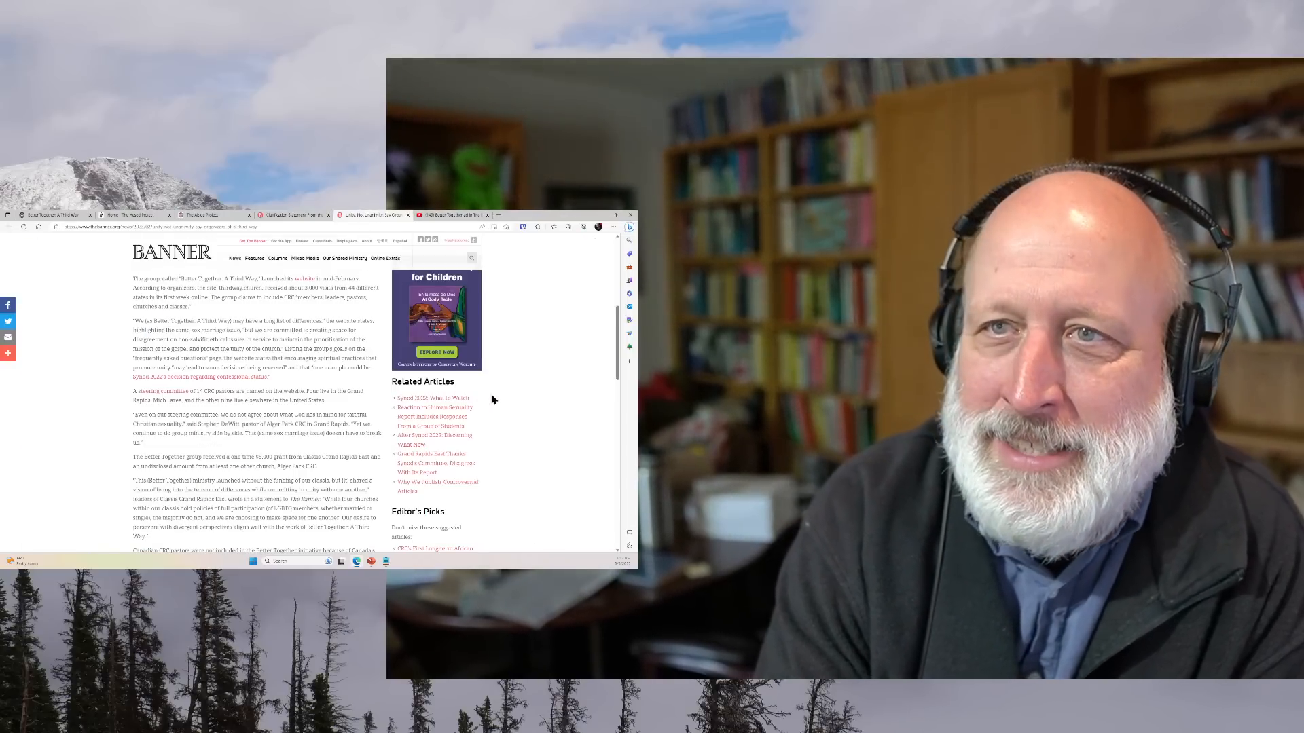
# - Scroll through the Better Together article to the About the Author and Get All the Updates boxes
pyautogui.scroll(-3)
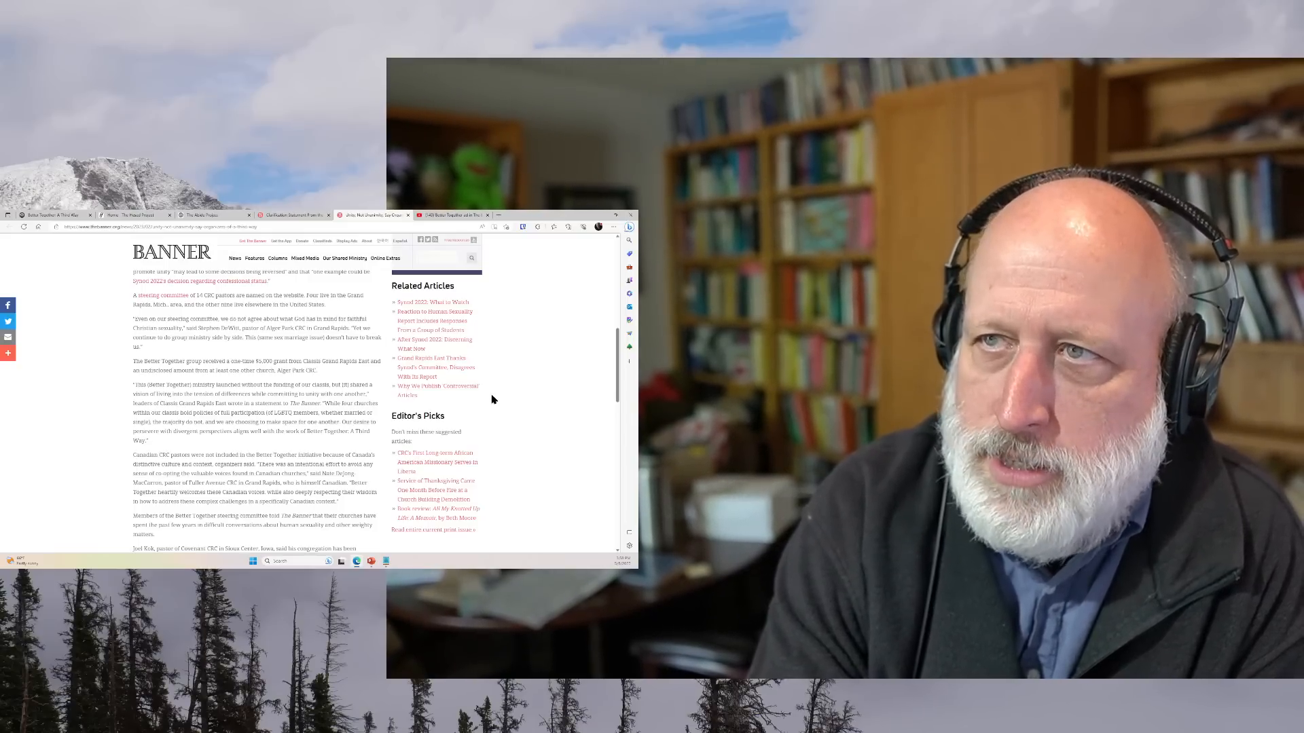
pyautogui.scroll(-3)
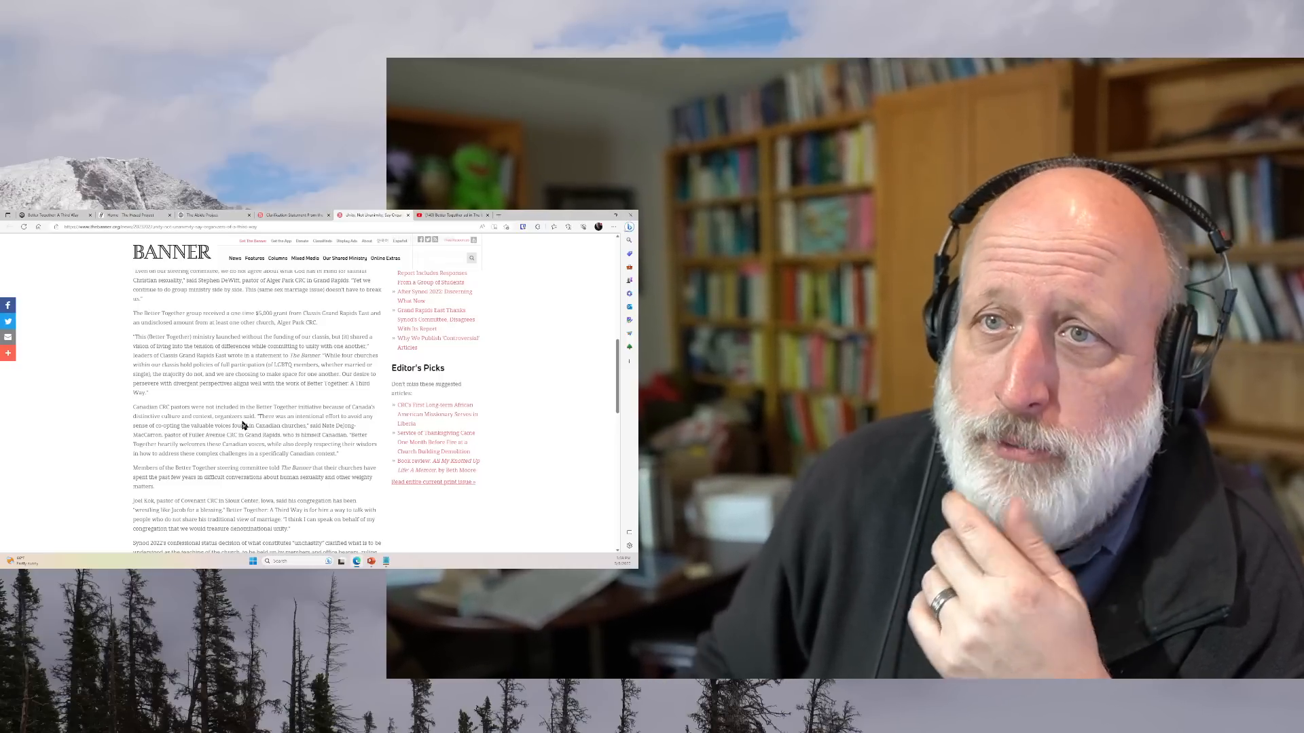
pyautogui.scroll(-3)
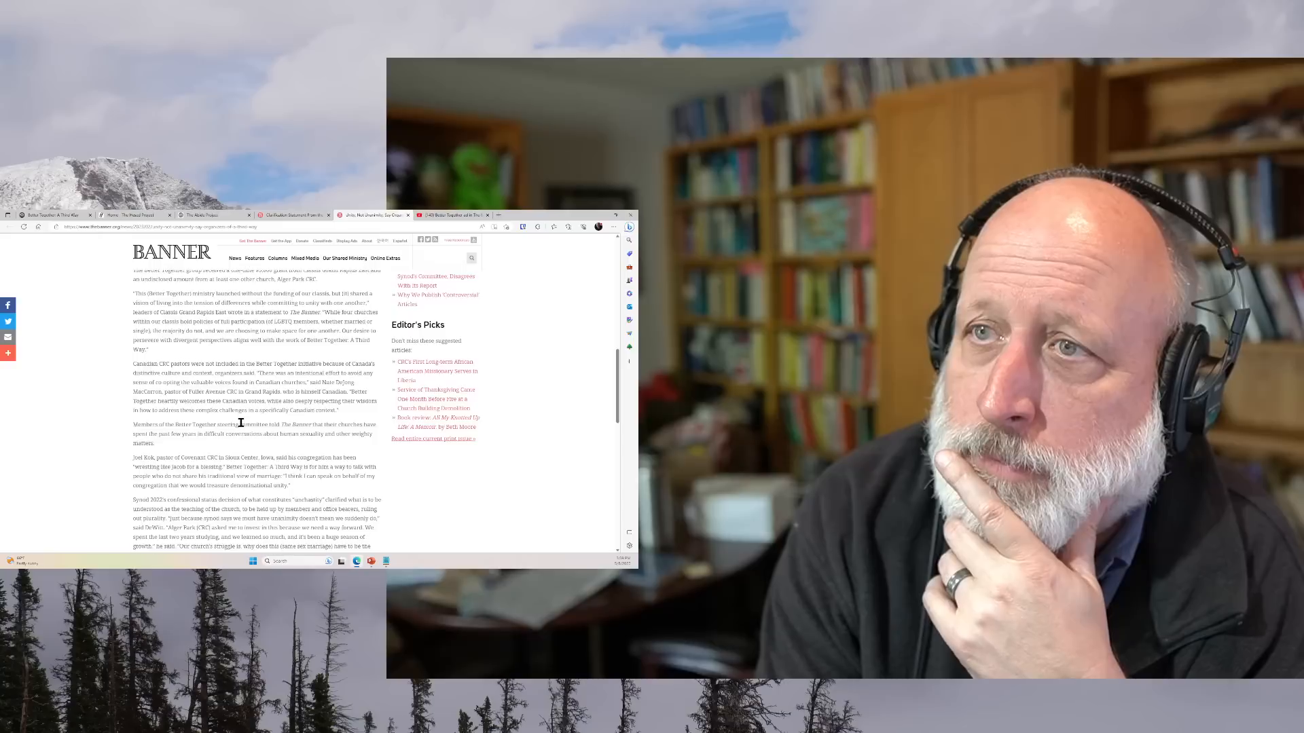
pyautogui.scroll(-3)
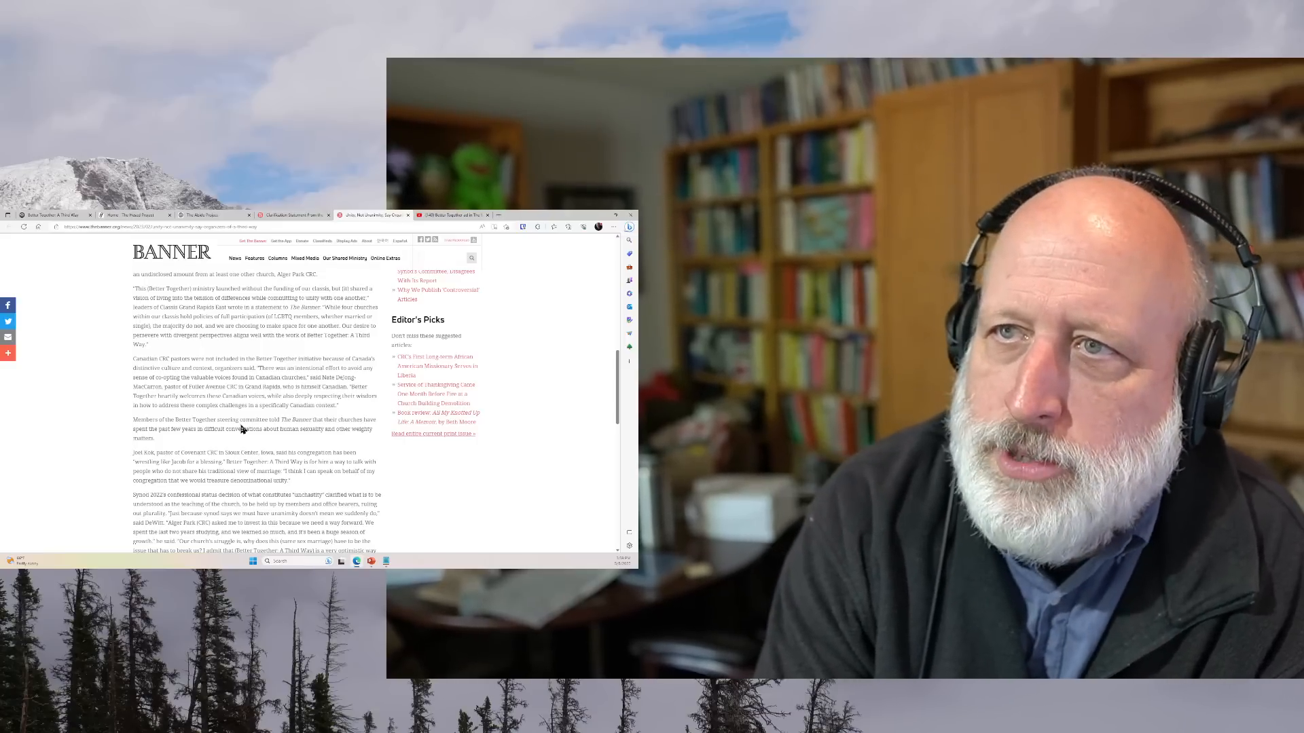
pyautogui.scroll(-3)
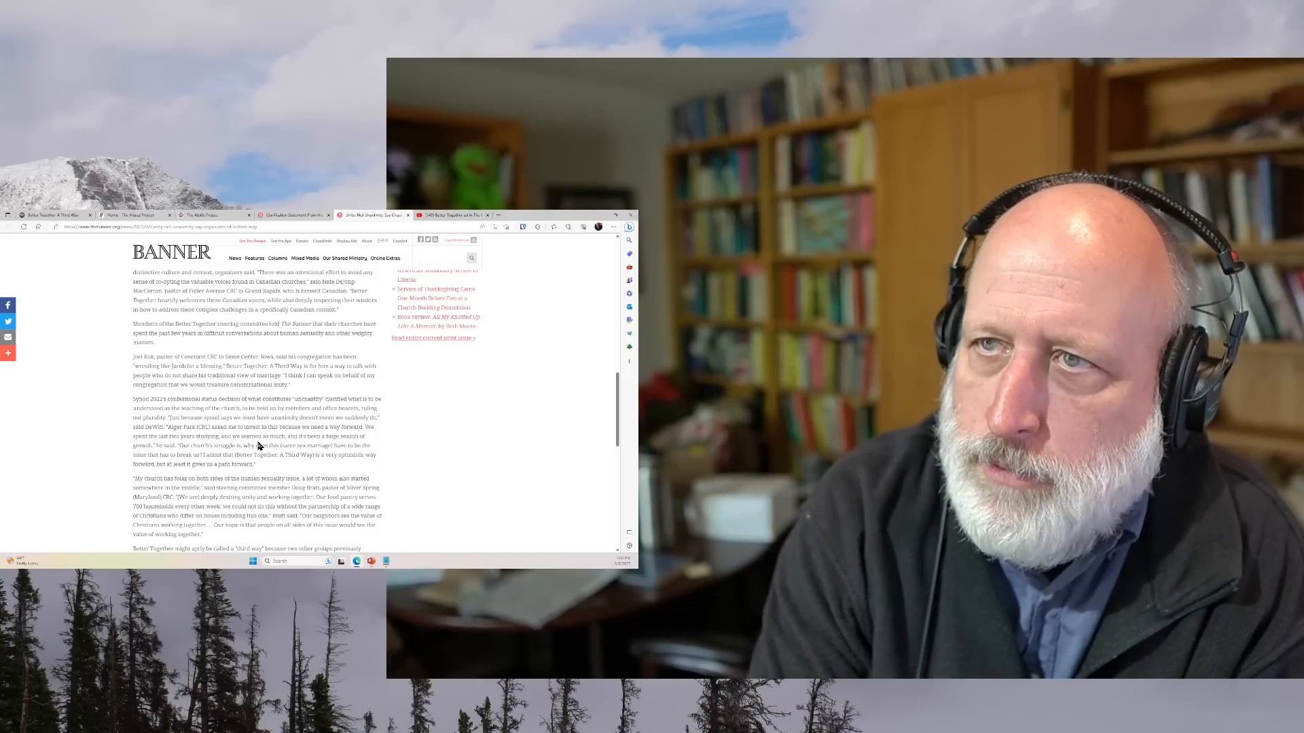
pyautogui.scroll(-3)
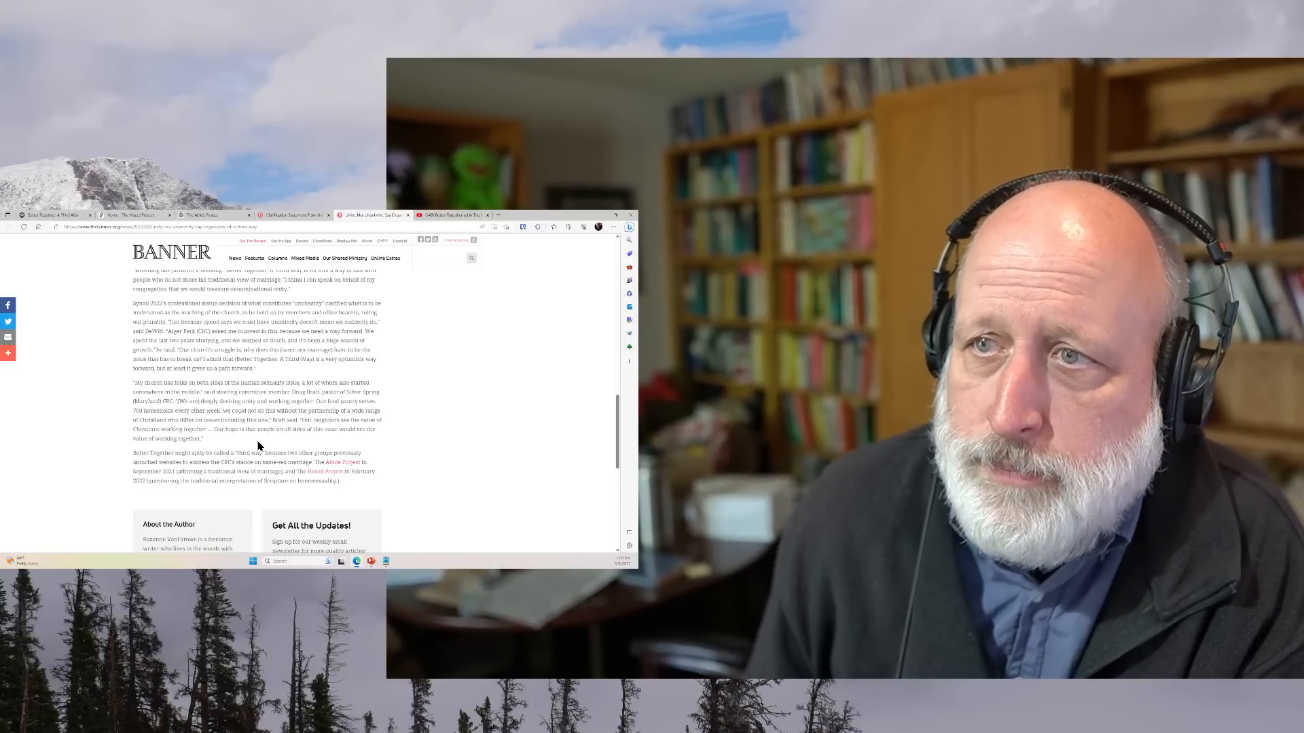
pyautogui.scroll(-3)
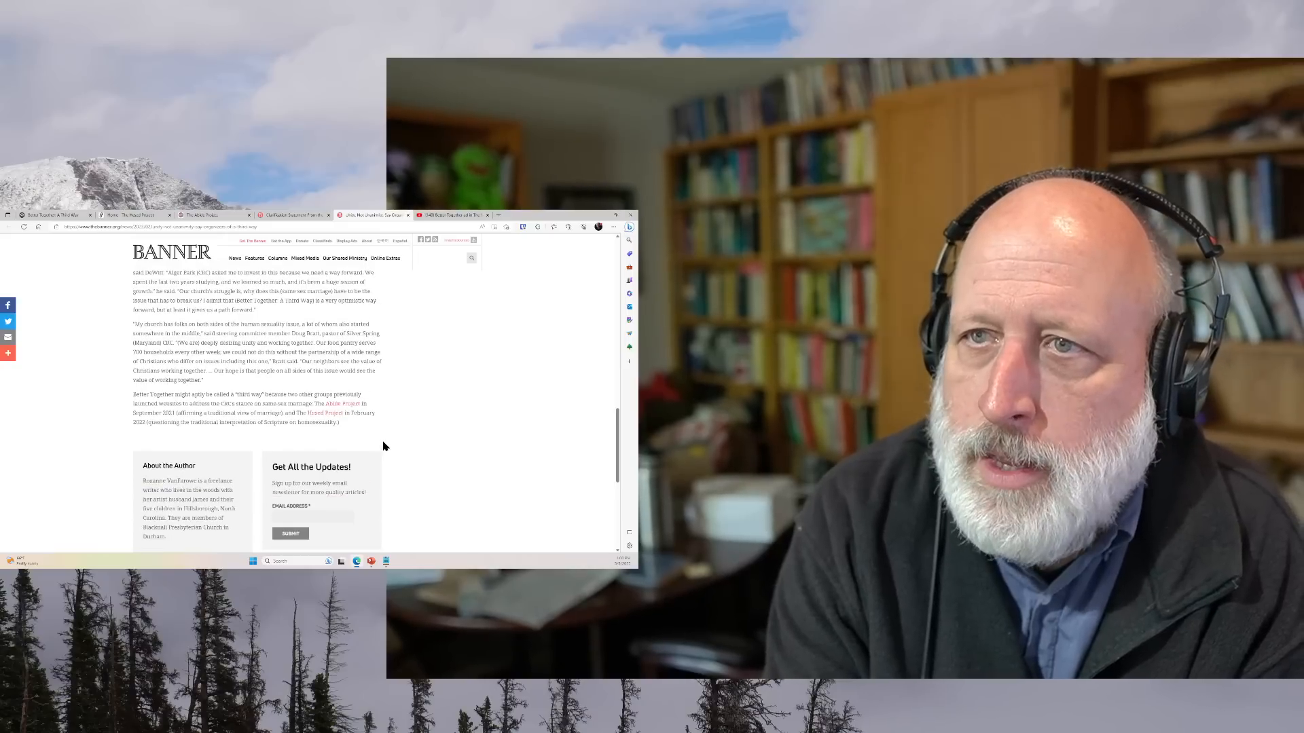
pyautogui.rightClick(339, 415)
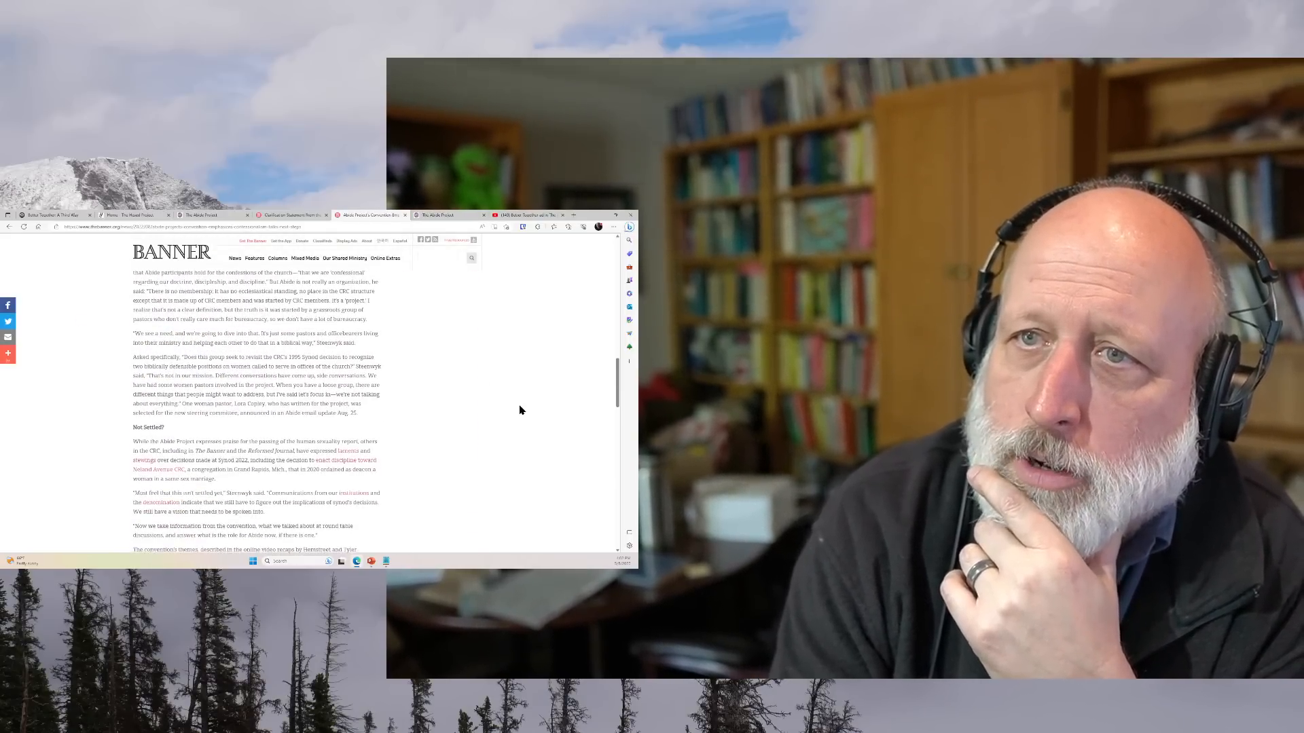
# - Scroll down the Banner's Abide Project article before moving to the Hesed Project homepage
pyautogui.scroll(-3)
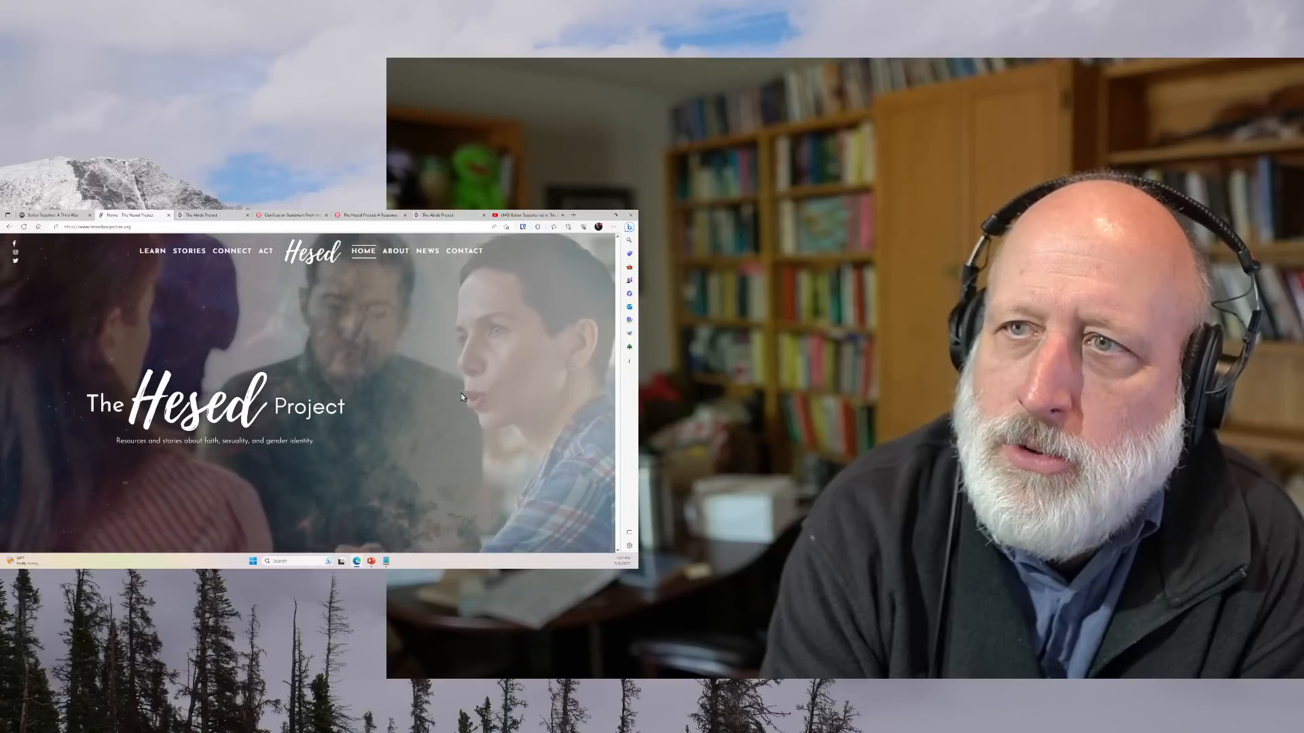
# - Visit the Better Together and Abide Project tabs, ending on the Better Together steering team list
pyautogui.click(51, 214)
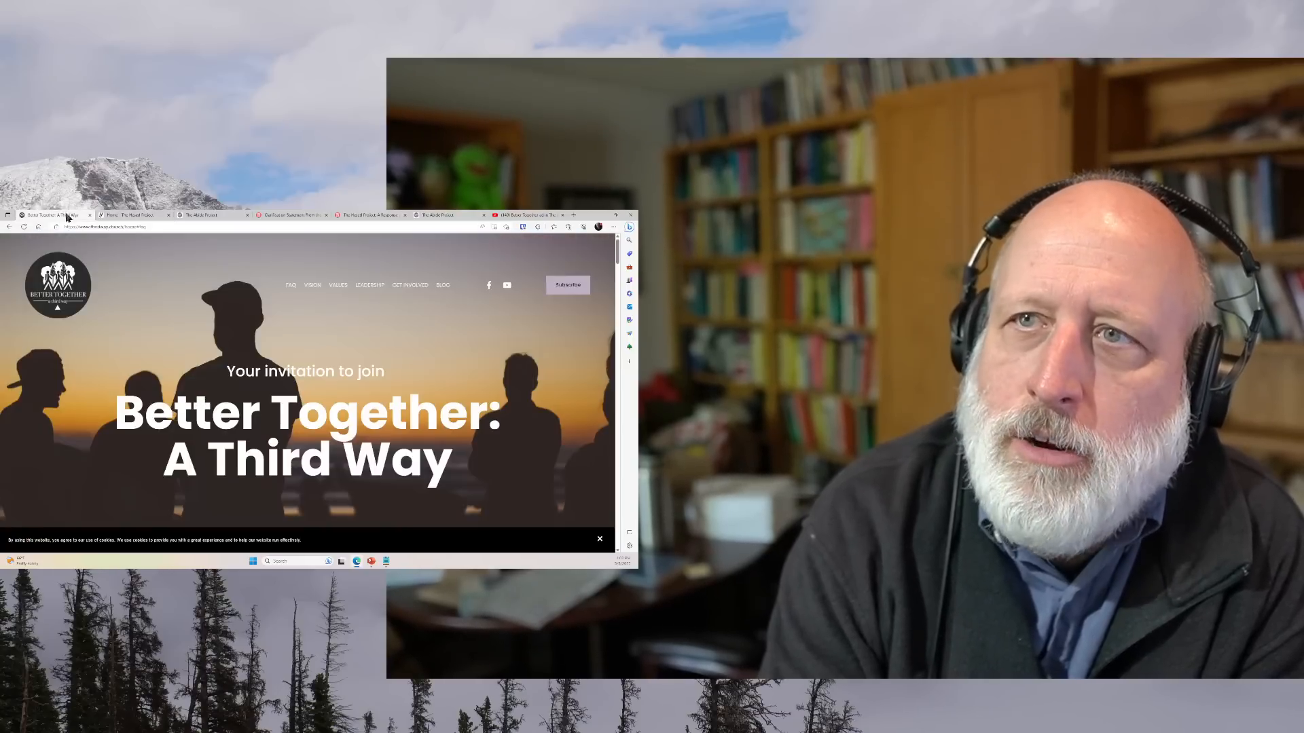
pyautogui.click(212, 215)
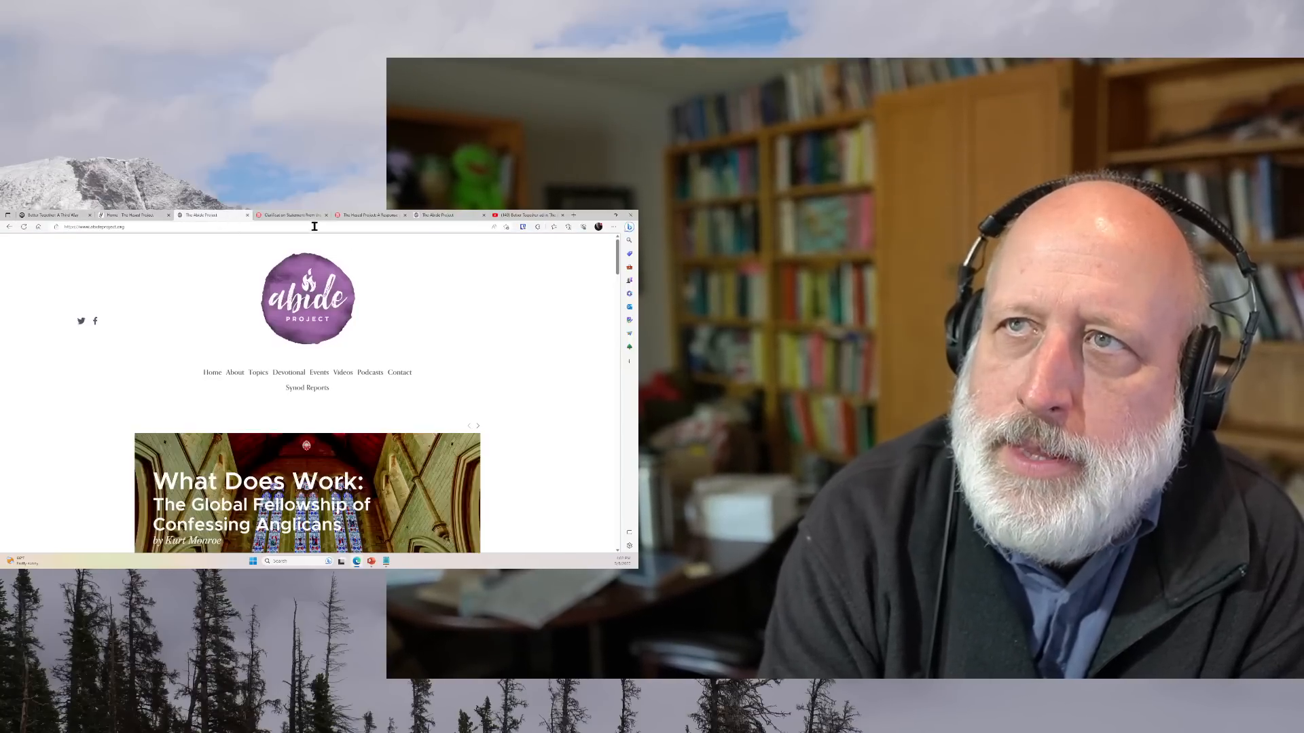
pyautogui.click(368, 215)
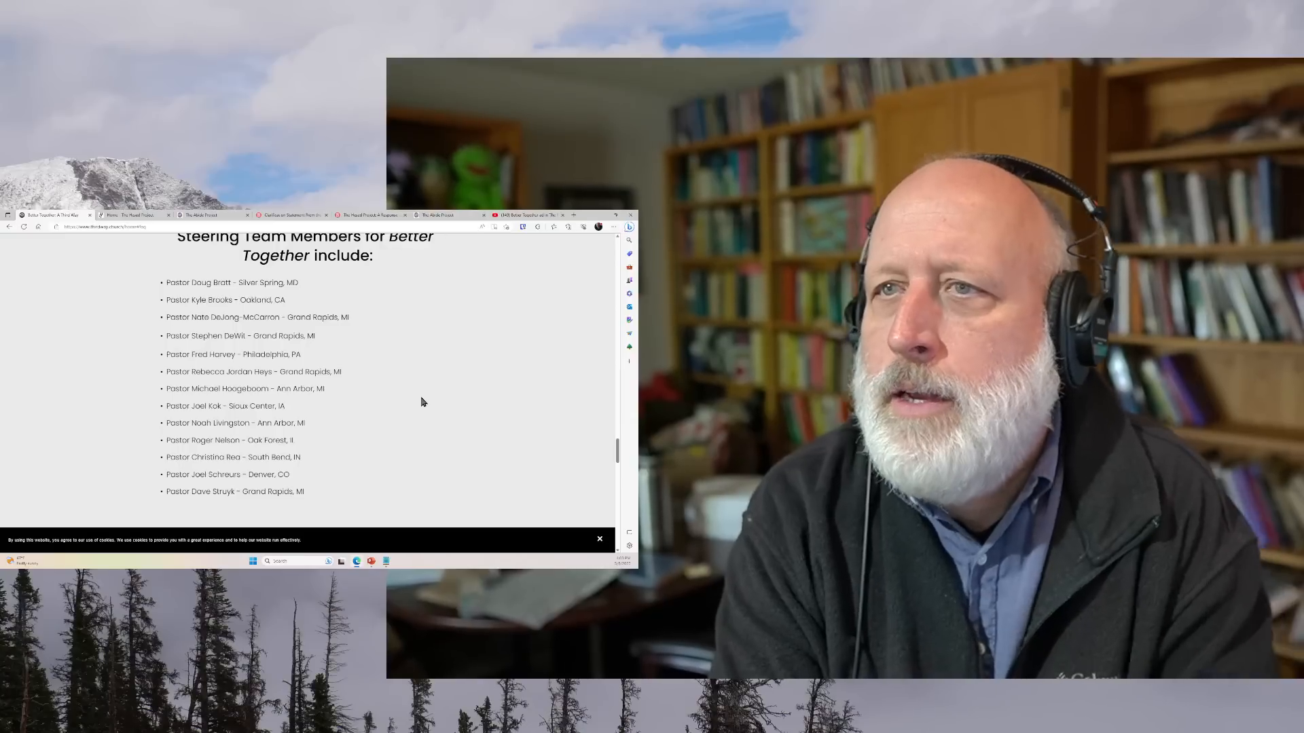
# - Scroll the Better Together page past the FAQs and intro back to the invitation-to-join banner
pyautogui.scroll(-3)
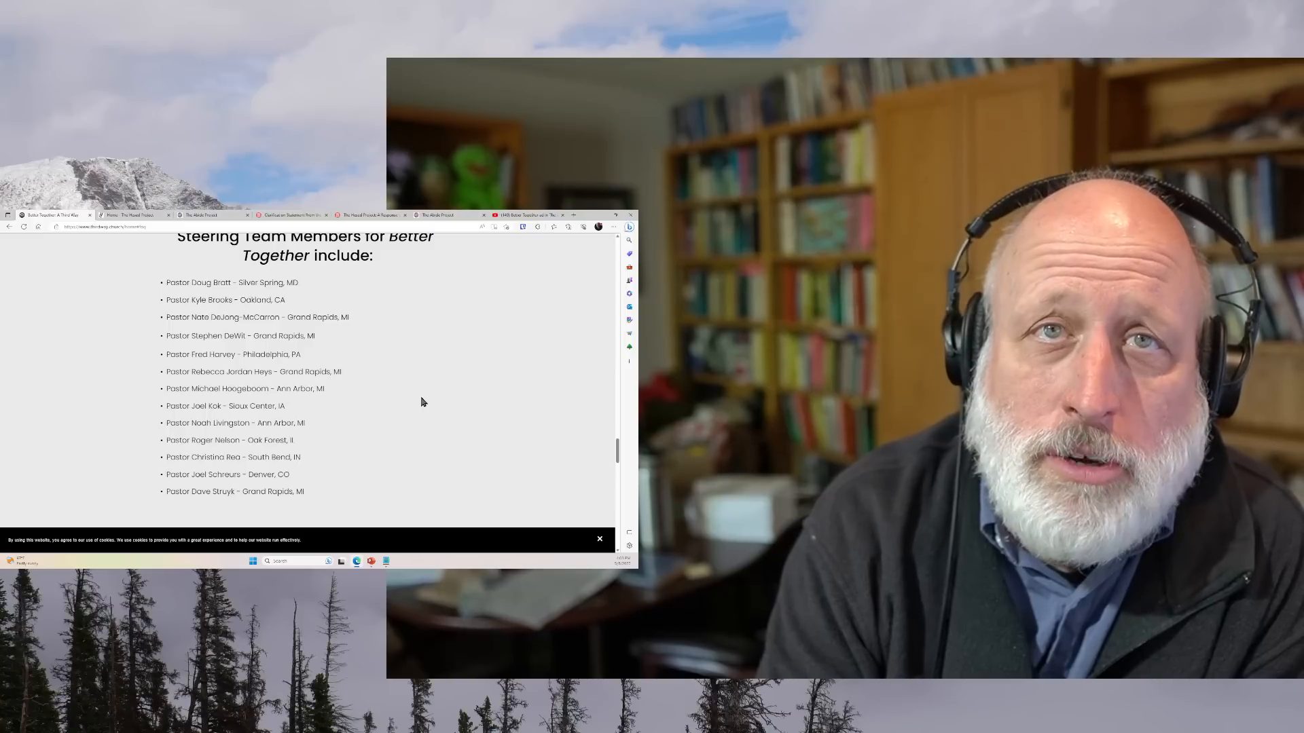
pyautogui.scroll(-3)
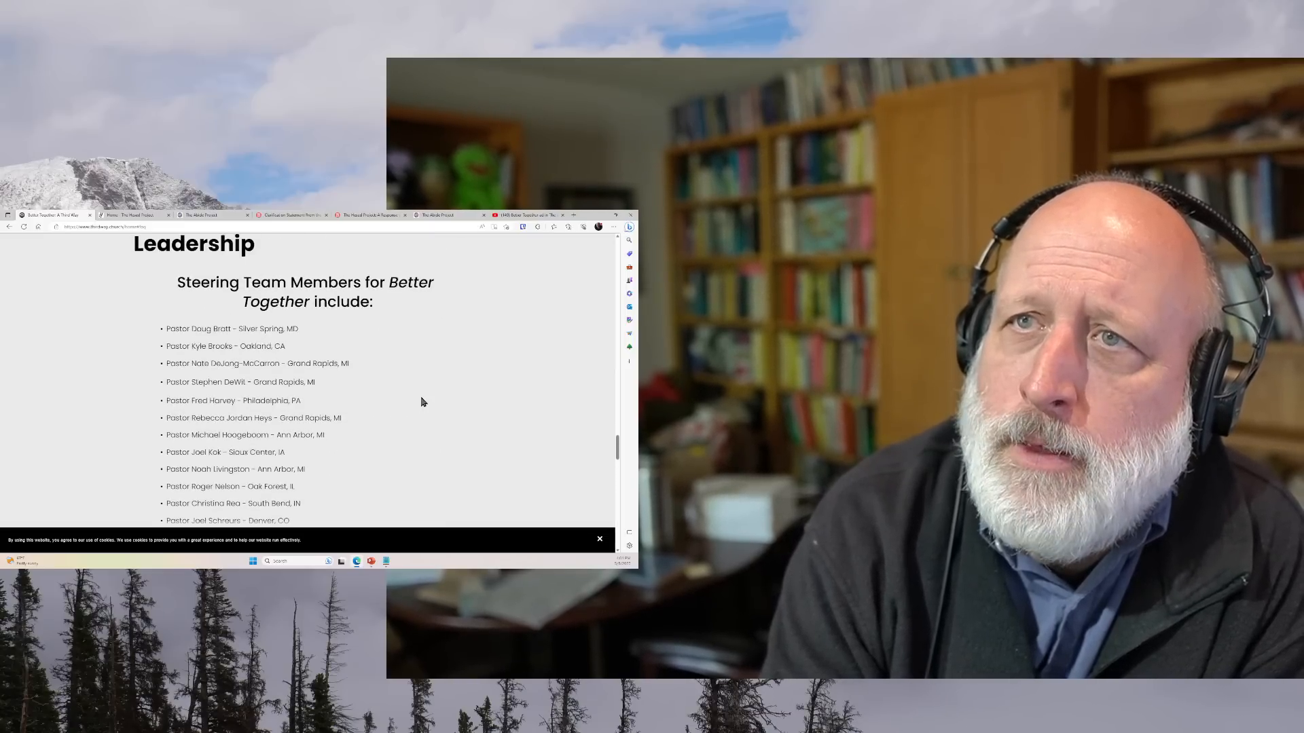
pyautogui.scroll(3)
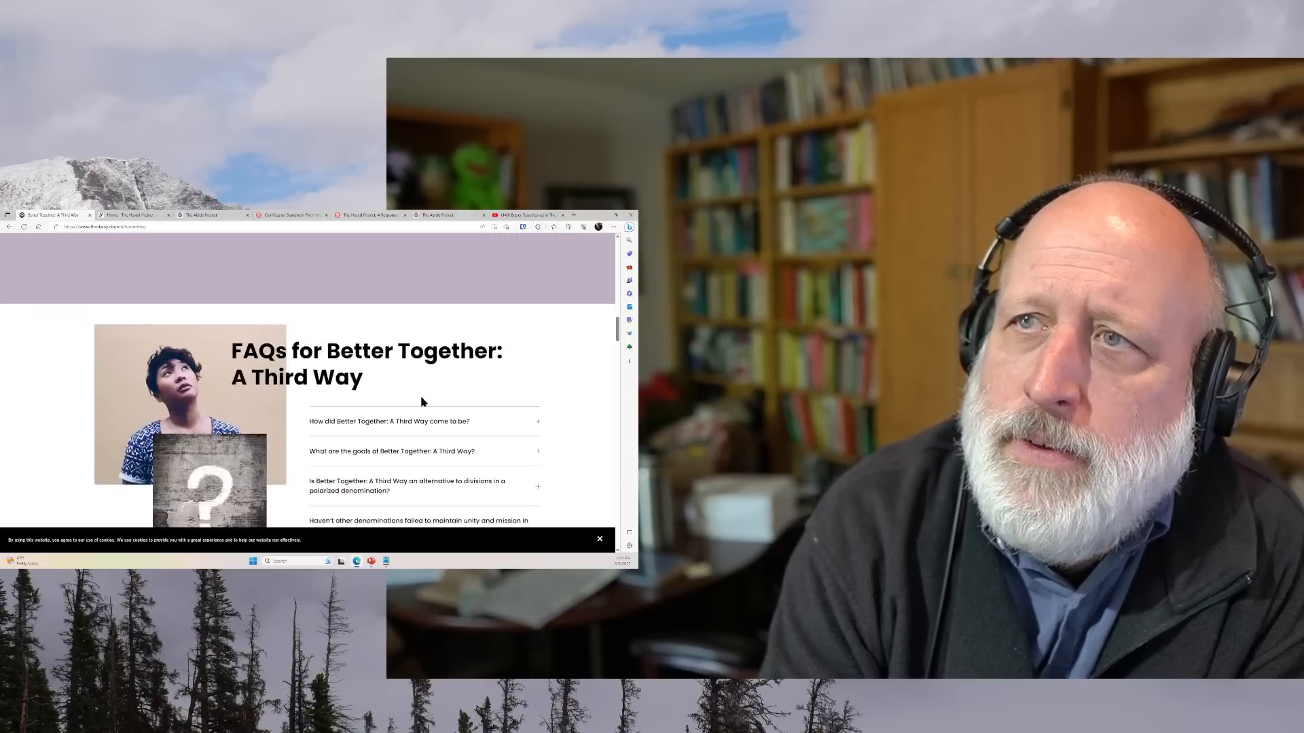
pyautogui.scroll(3)
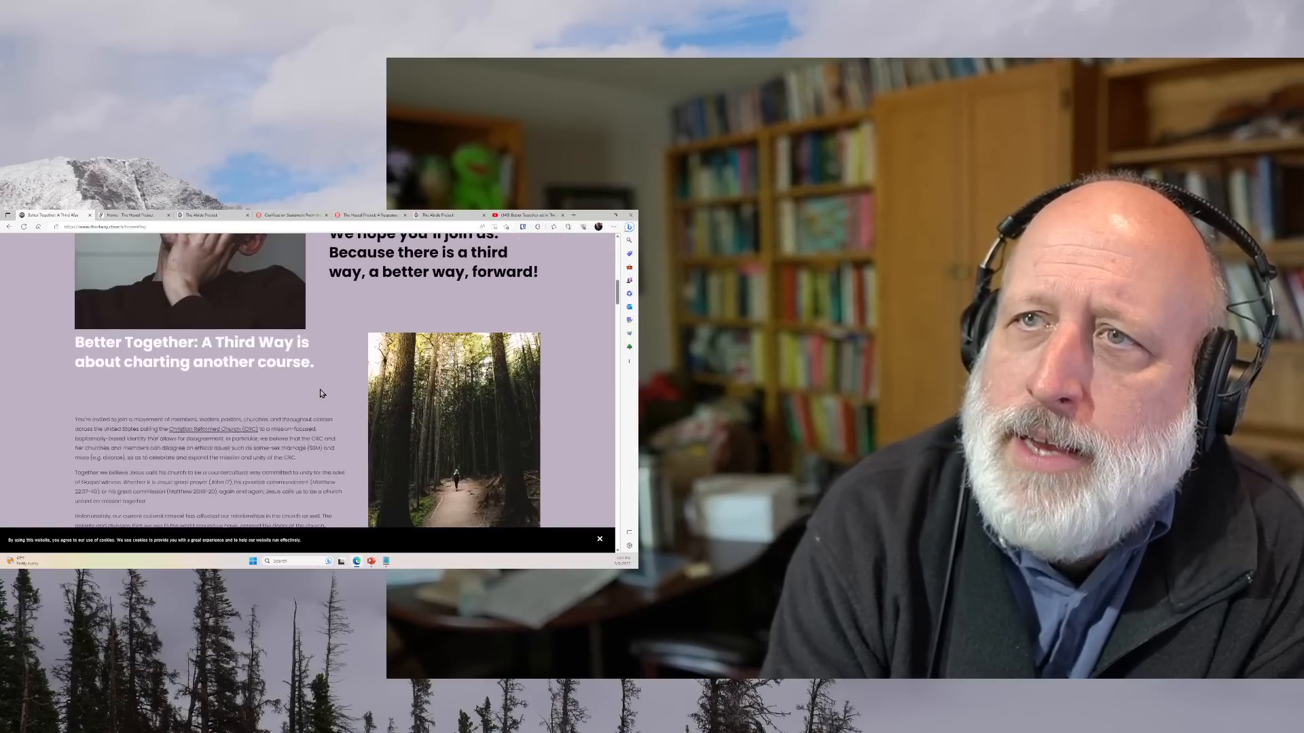
pyautogui.scroll(-3)
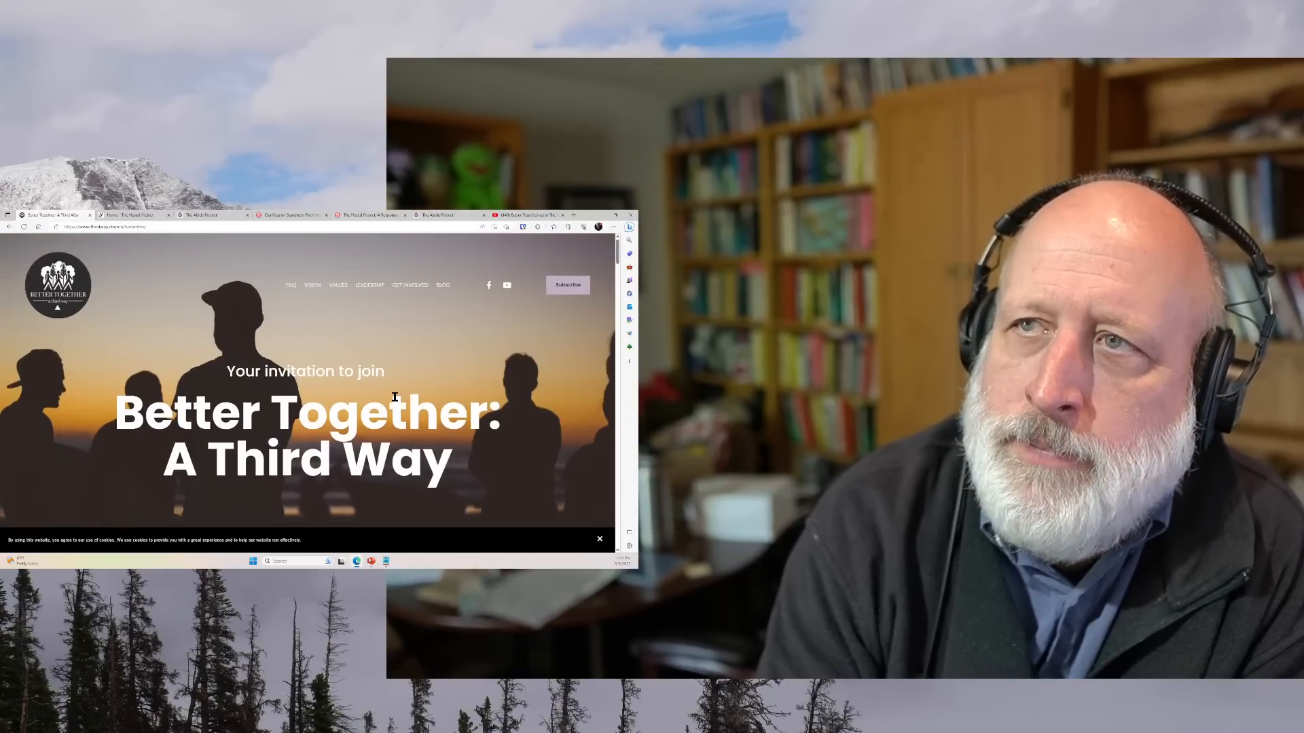
pyautogui.moveTo(395, 375)
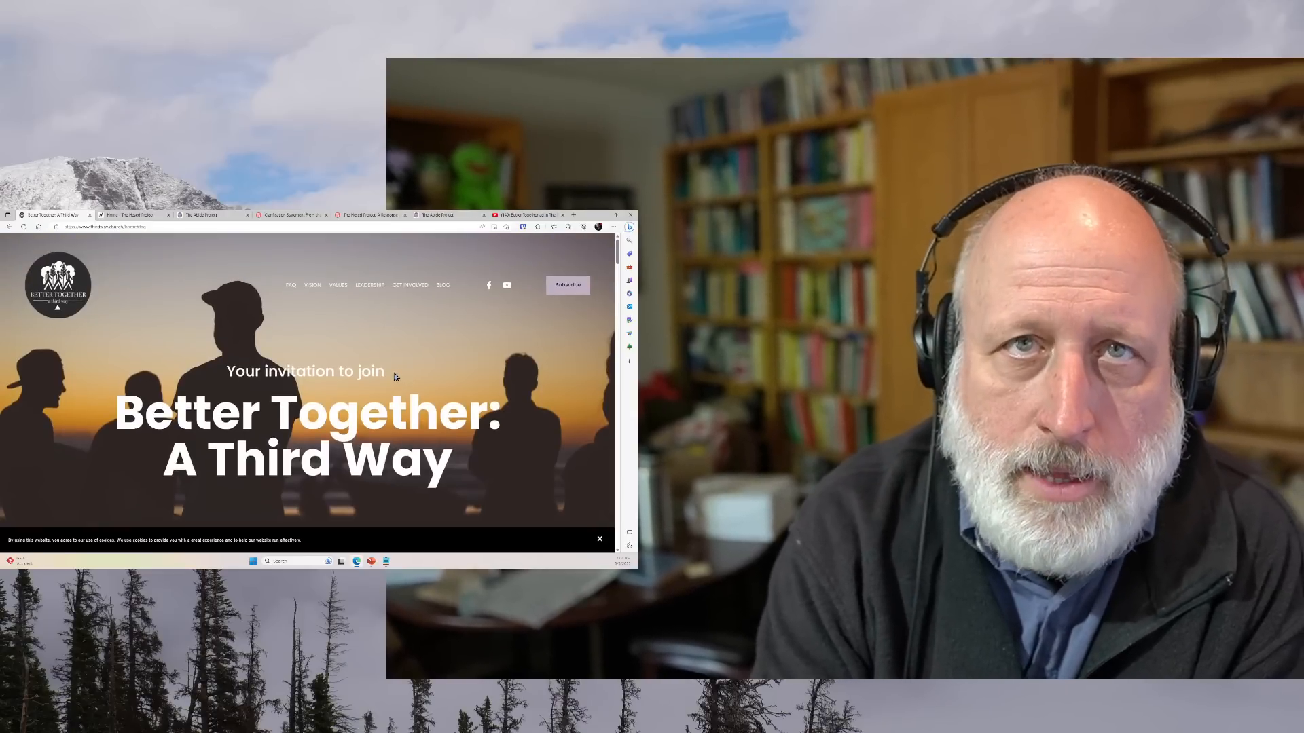